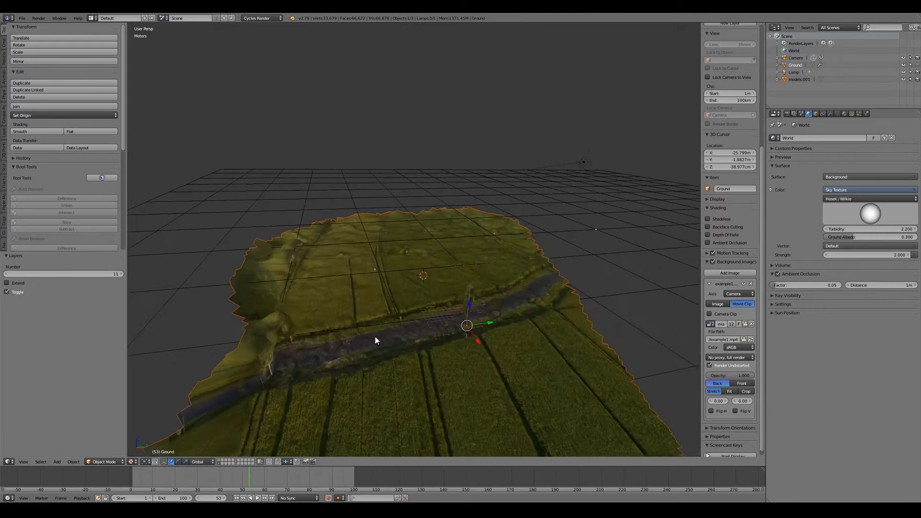
# Step: Switch the screen layout from Default to Motion Tracking to show the tracked drone clip
pyautogui.click(117, 18)
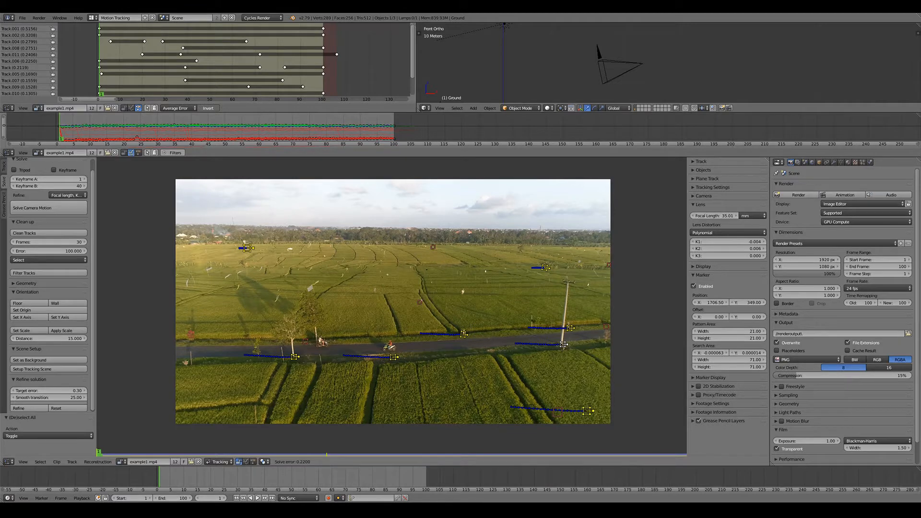
pyautogui.click(117, 17)
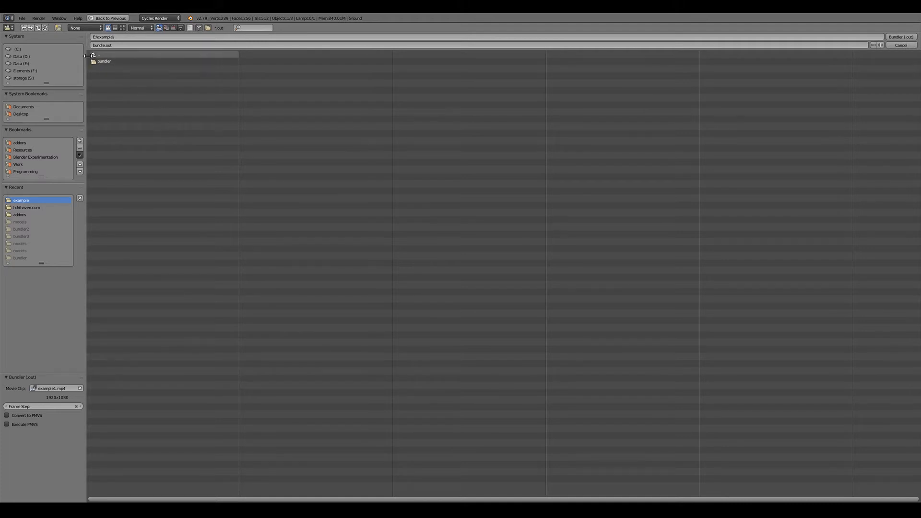
# Step: Choose the bundler folder as export destination with PMVS conversion and execution enabled
pyautogui.doubleClick(103, 62)
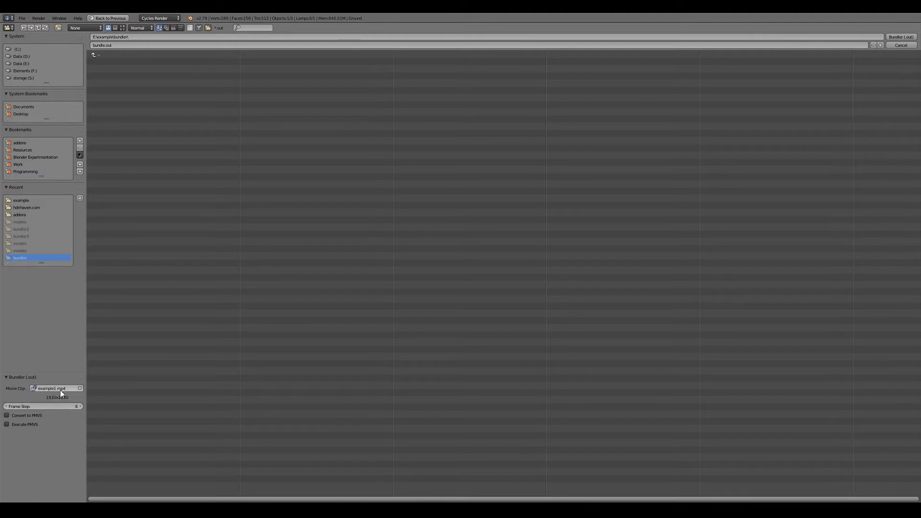
pyautogui.moveTo(52, 388)
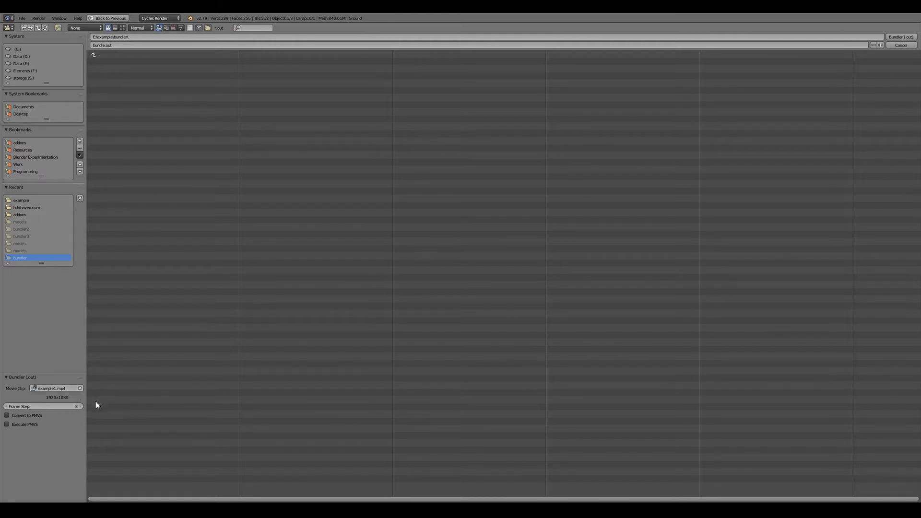
pyautogui.moveTo(110, 391)
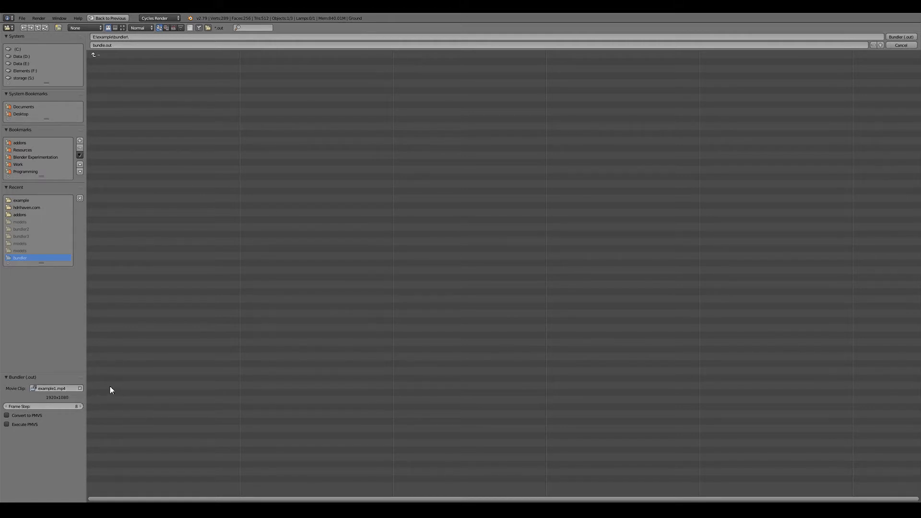
pyautogui.moveTo(117, 385)
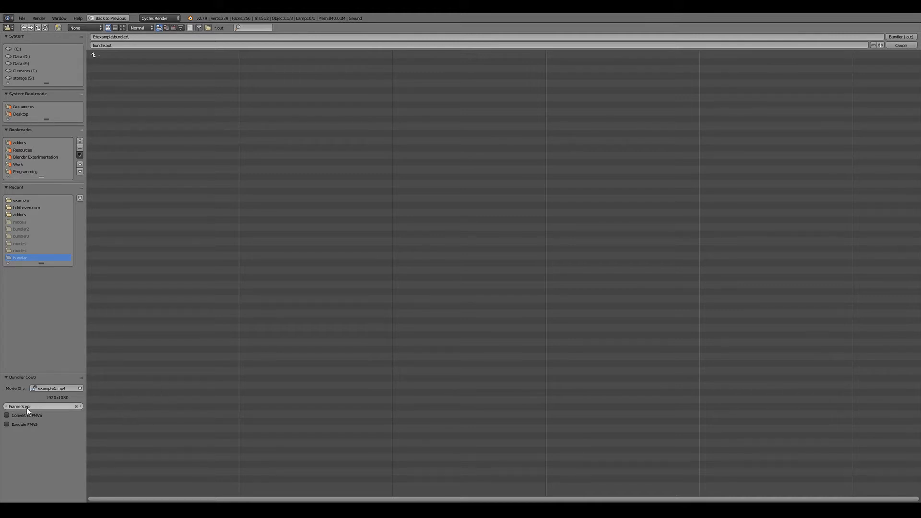
pyautogui.moveTo(56, 406)
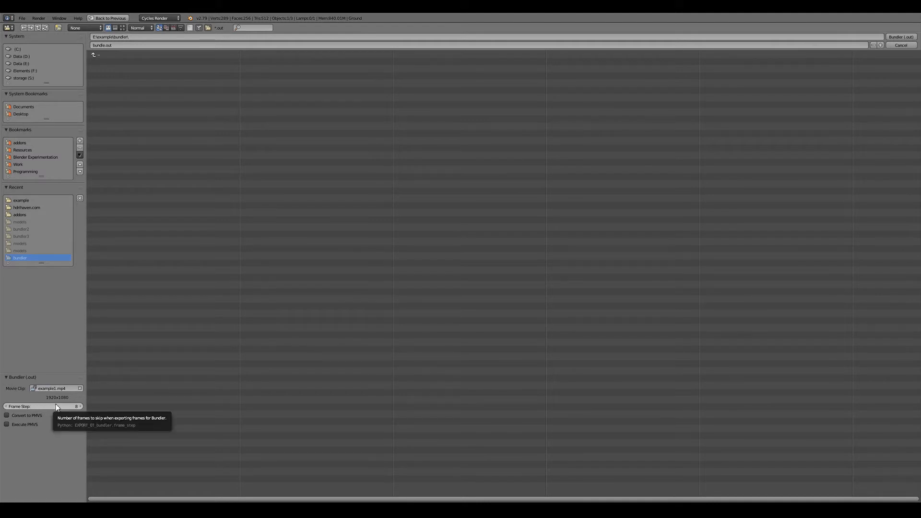
pyautogui.moveTo(154, 405)
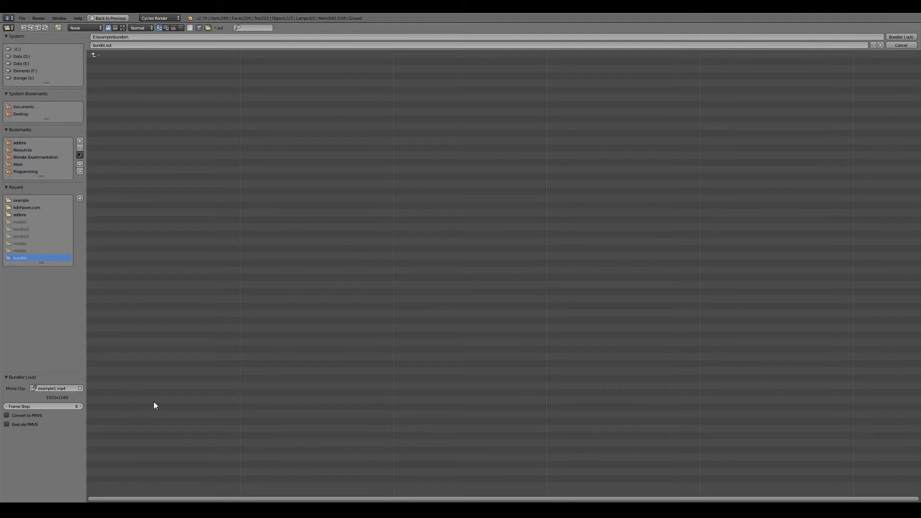
pyautogui.moveTo(41, 406)
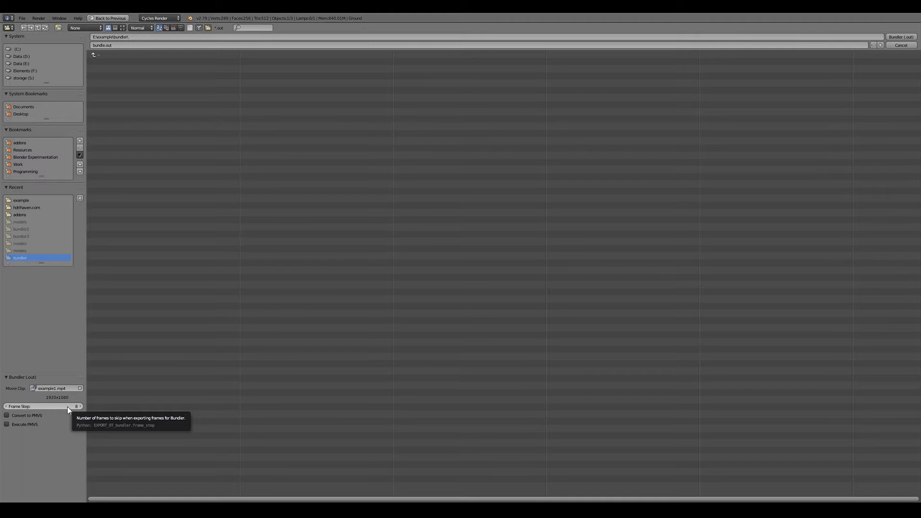
pyautogui.moveTo(42, 438)
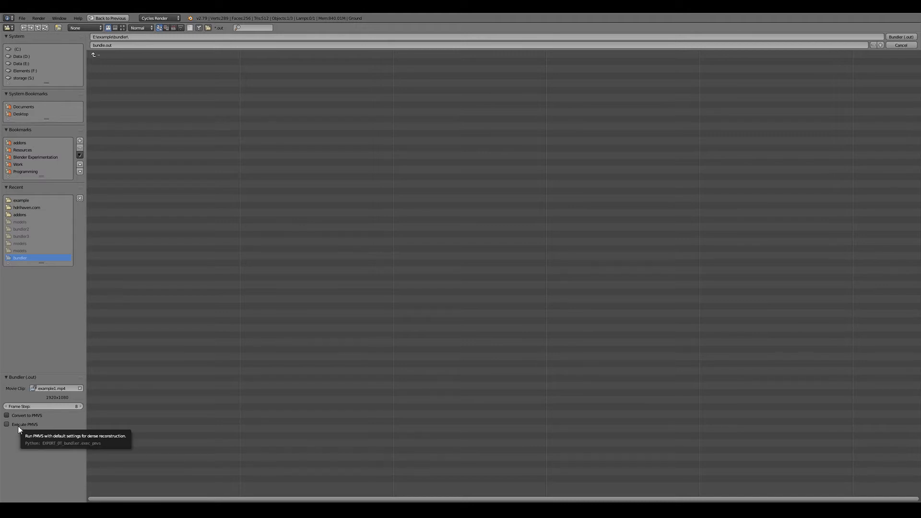
pyautogui.moveTo(20, 420)
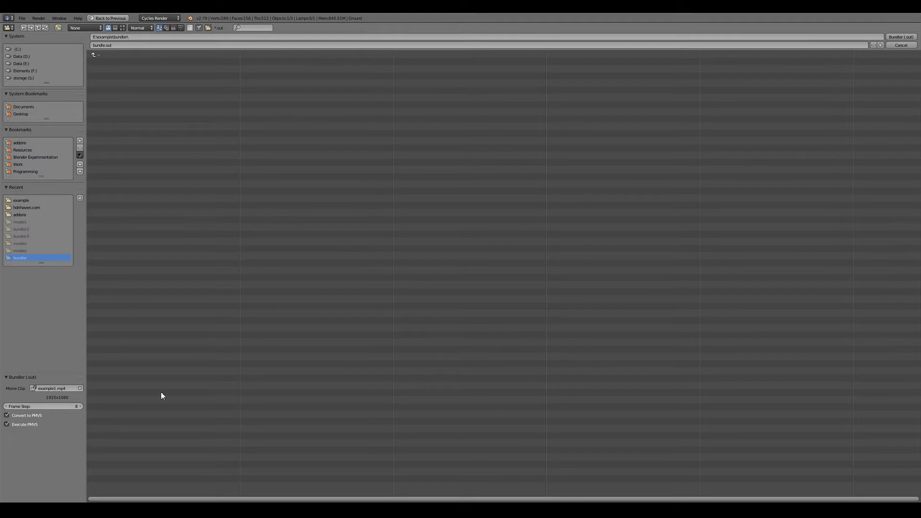
pyautogui.click(59, 18)
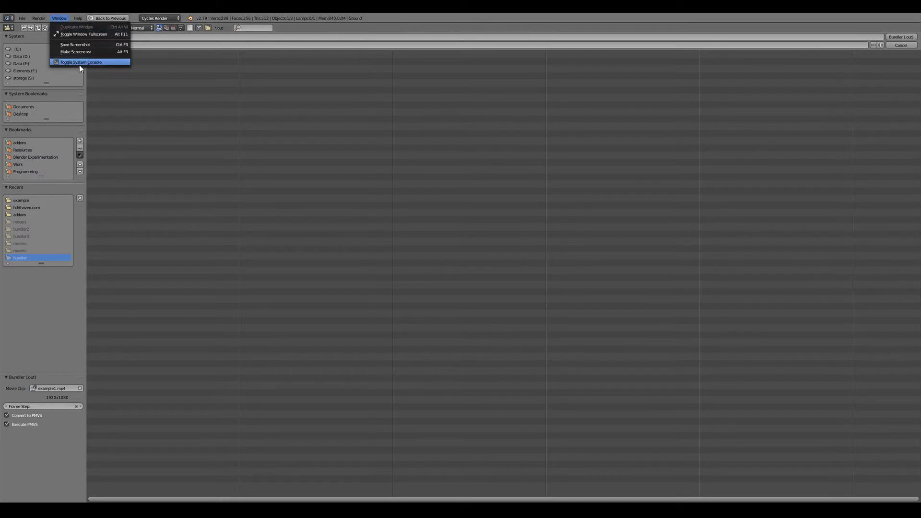
# Step: Show the system console and follow the Bundler export and PMVS reconstruction log
pyautogui.click(80, 62)
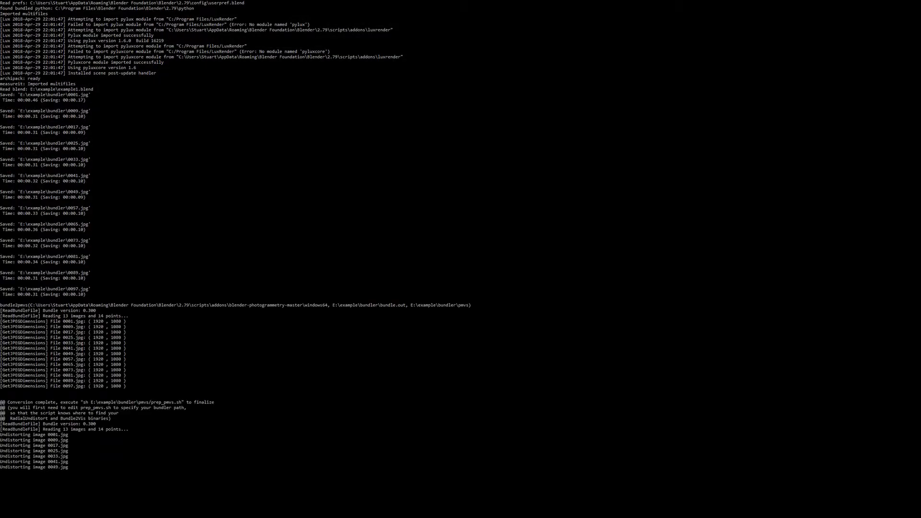
pyautogui.scroll(-3)
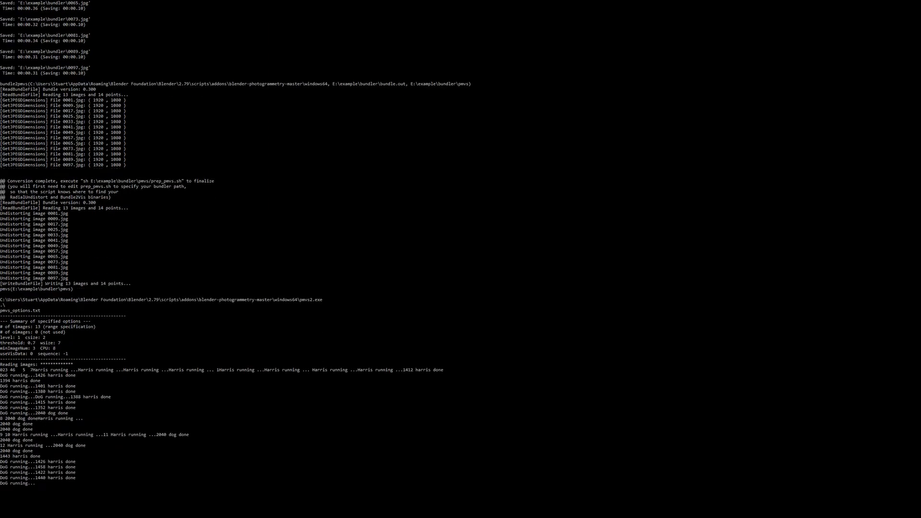
pyautogui.scroll(-3)
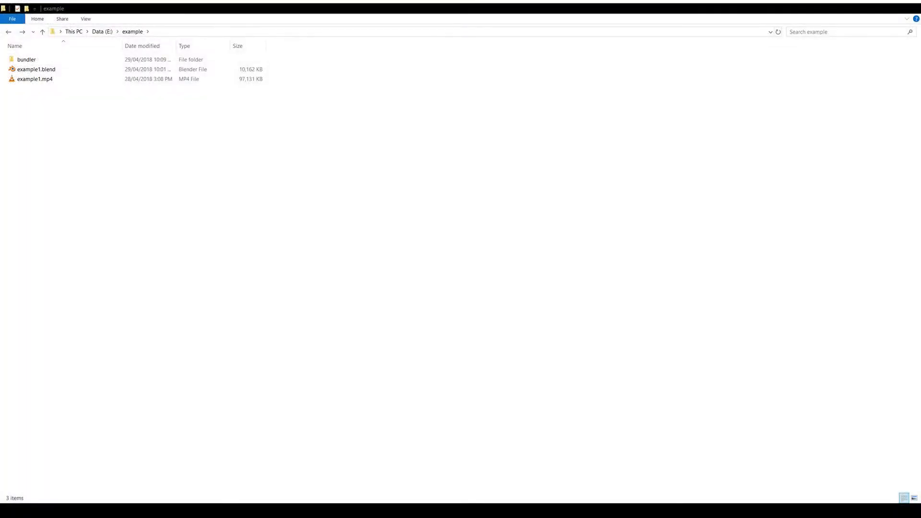
# Step: Enter the bundler folder and check the bundle.out and list.txt files
pyautogui.doubleClick(27, 59)
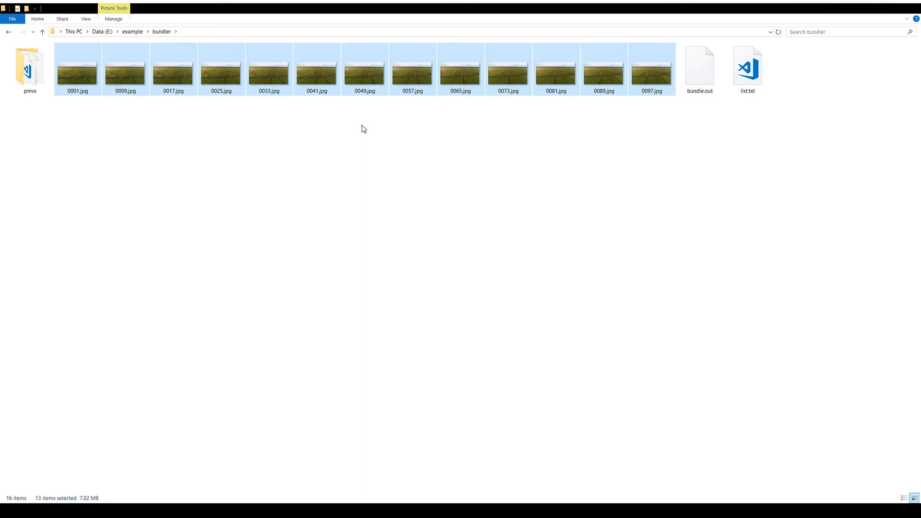
pyautogui.click(699, 69)
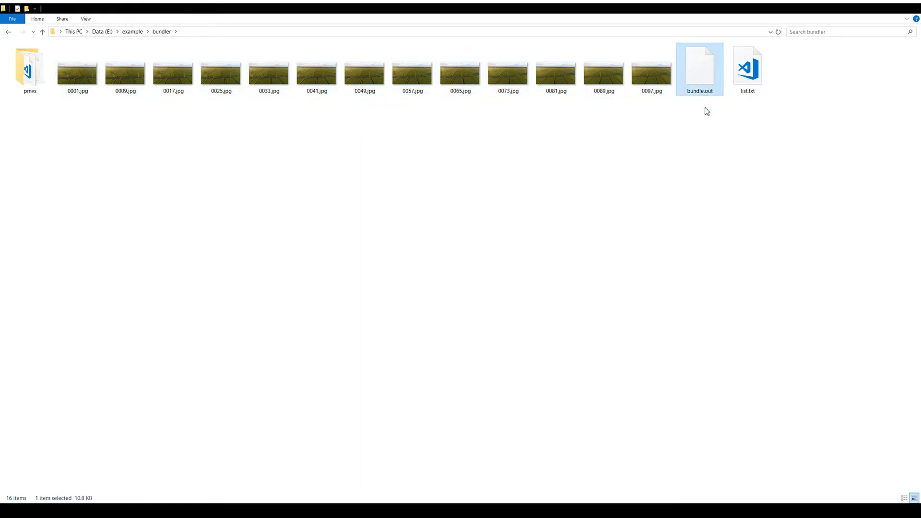
pyautogui.moveTo(704, 105)
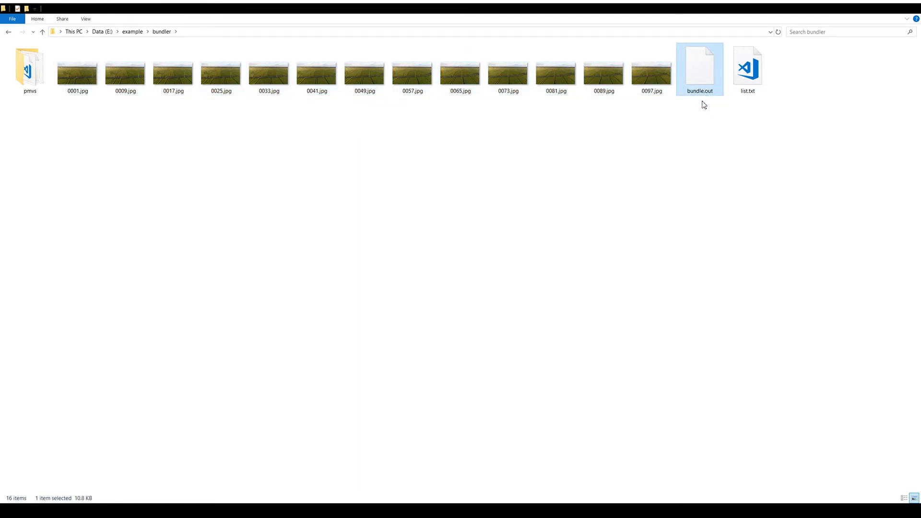
pyautogui.click(747, 67)
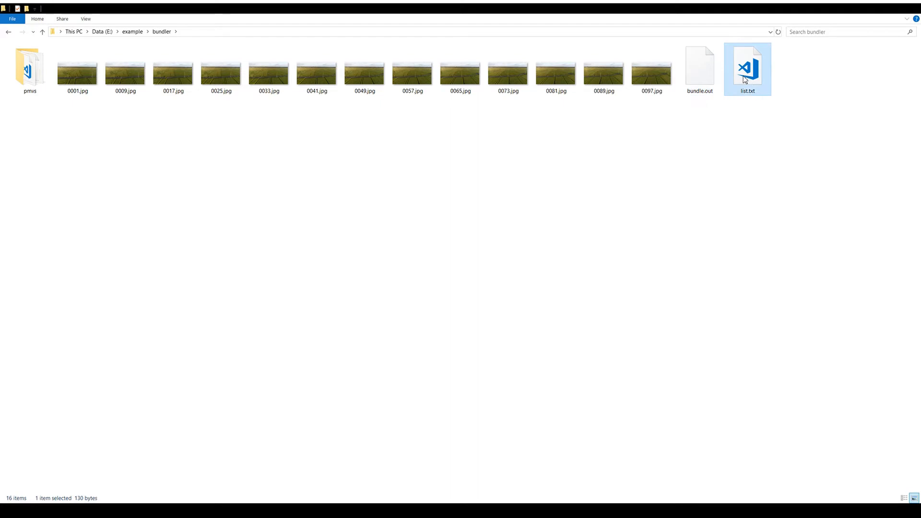
pyautogui.moveTo(45, 145)
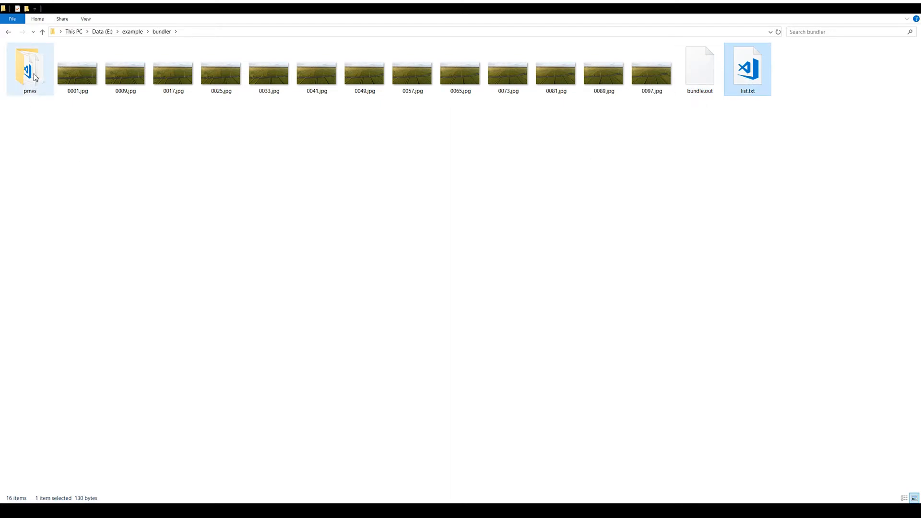
# Step: Go through pmvs into the models folder holding pmvs_options.txt.ply
pyautogui.doubleClick(30, 66)
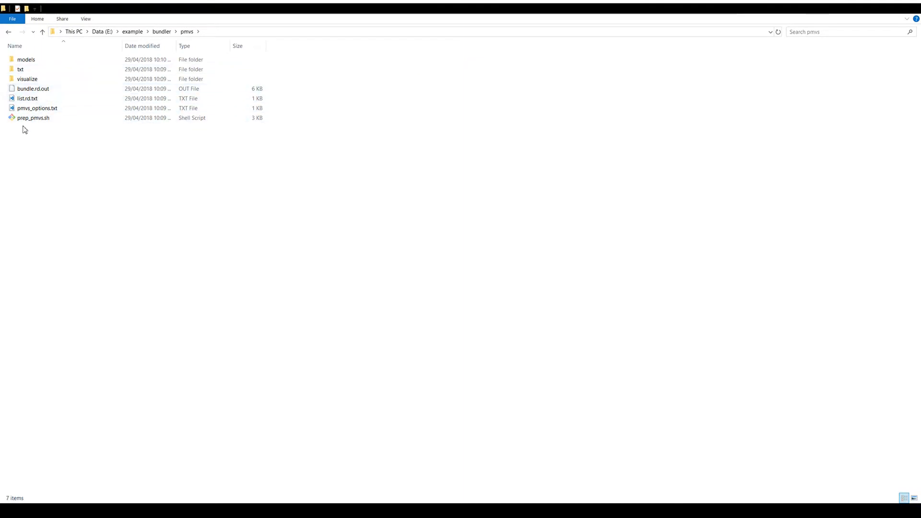
pyautogui.click(26, 79)
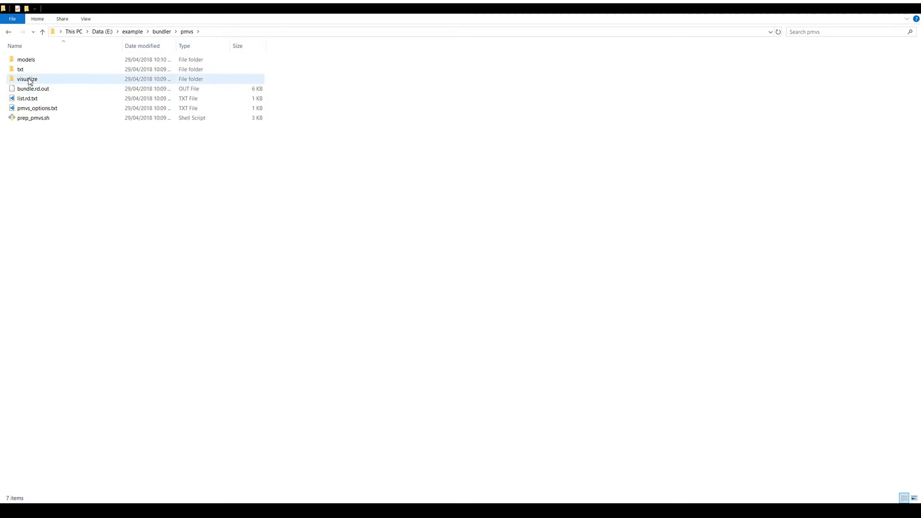
pyautogui.click(26, 60)
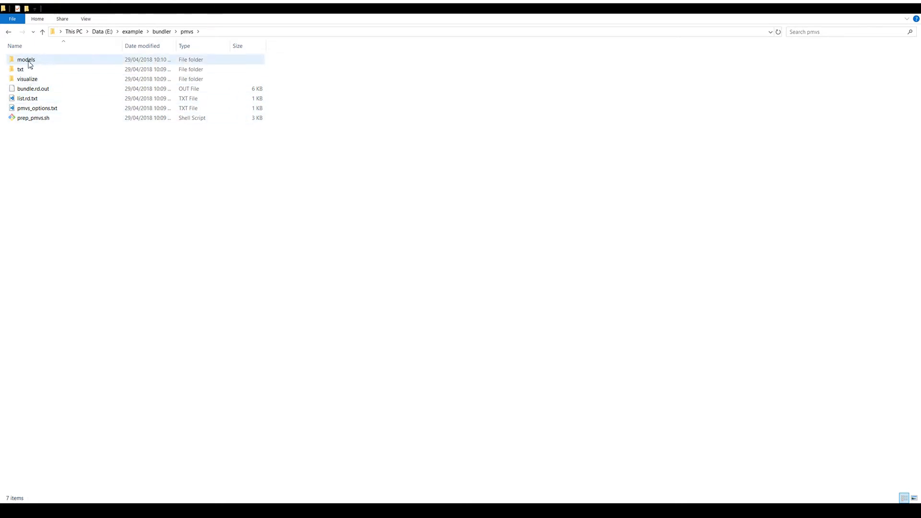
pyautogui.doubleClick(26, 59)
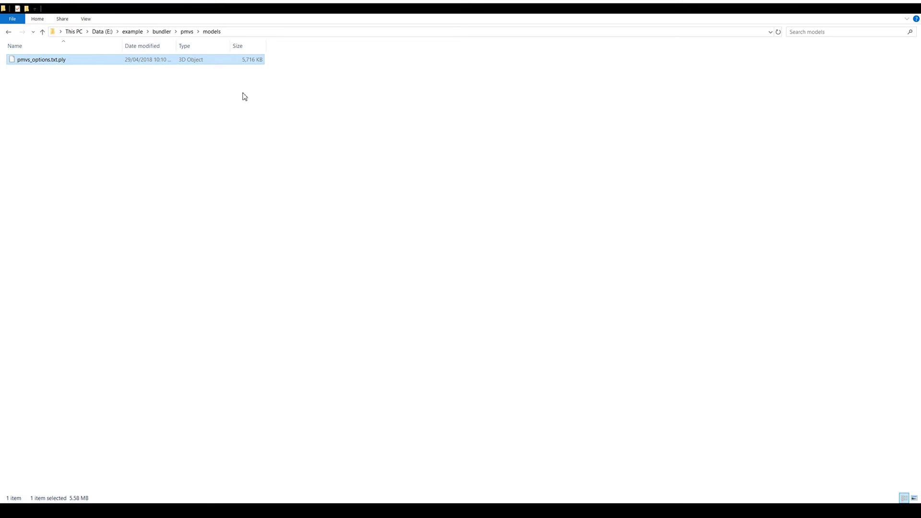
pyautogui.moveTo(311, 193)
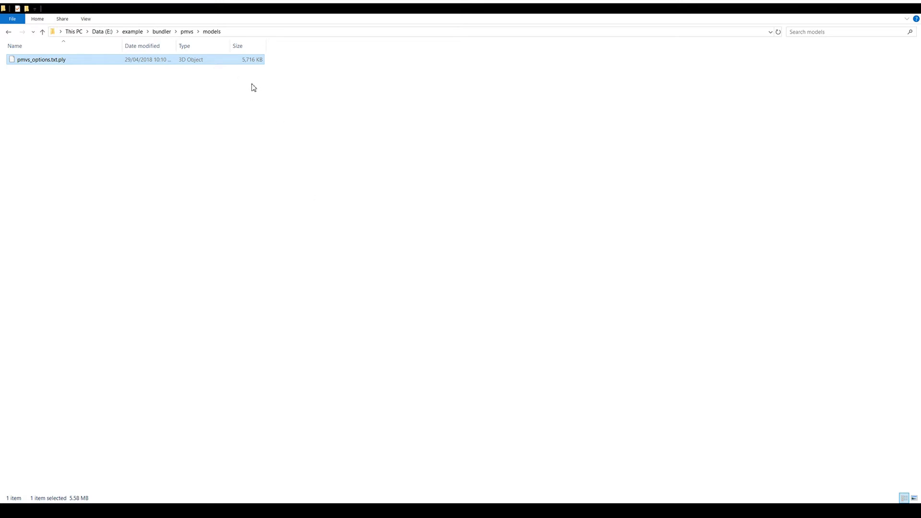
pyautogui.moveTo(261, 105)
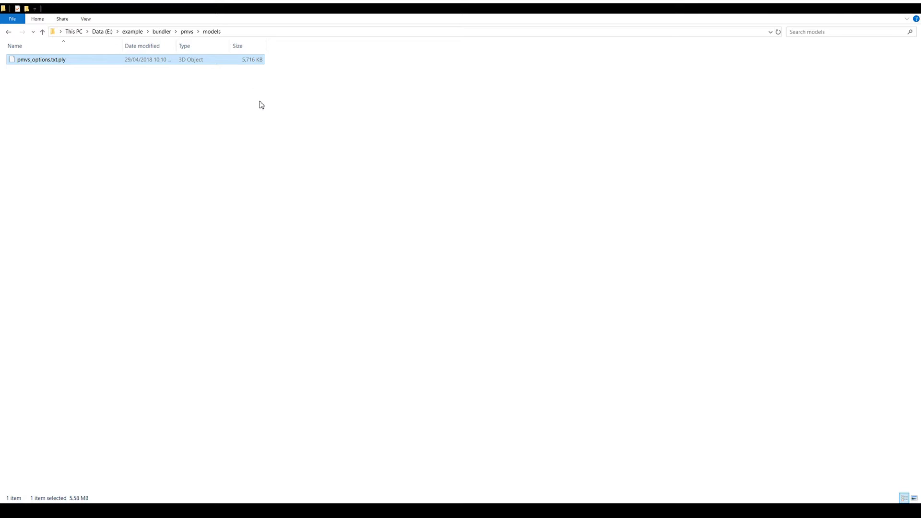
pyautogui.moveTo(288, 156)
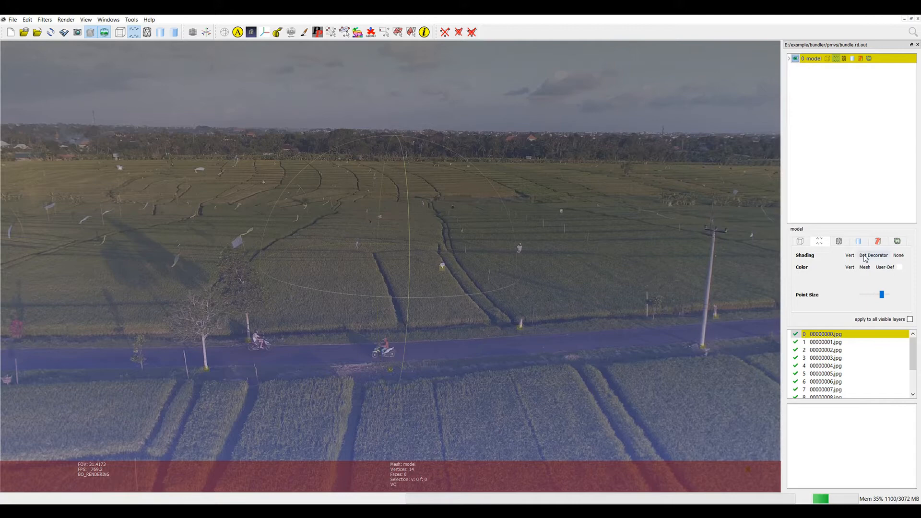
# Step: Set the sparse camera model layer's shading to None
pyautogui.click(898, 255)
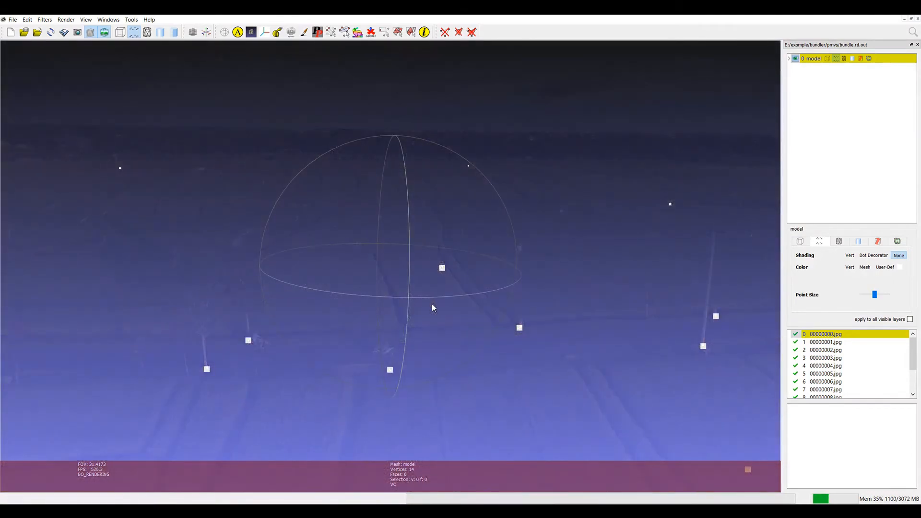
pyautogui.moveTo(430, 318)
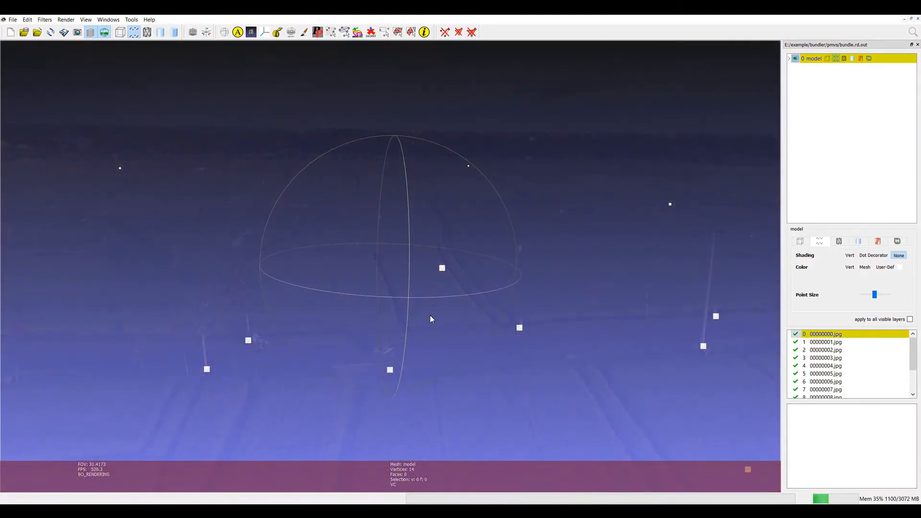
pyautogui.moveTo(342, 216)
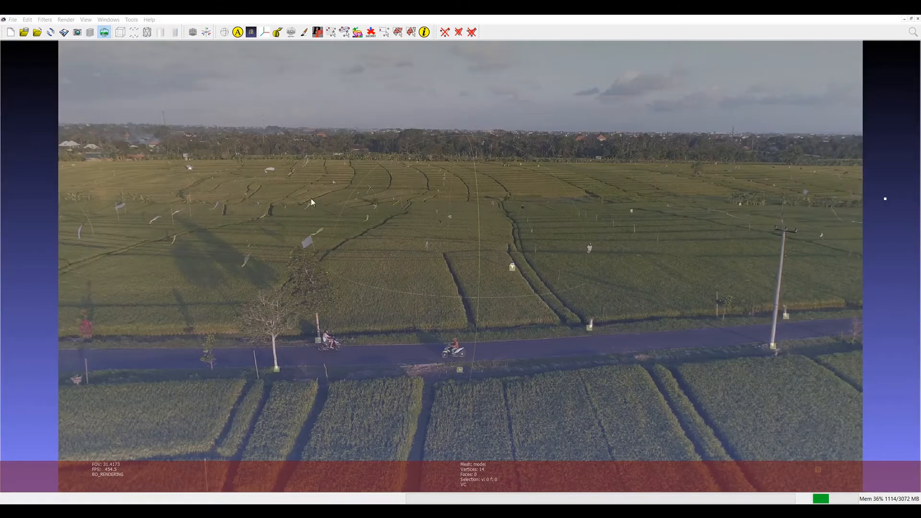
pyautogui.moveTo(288, 204)
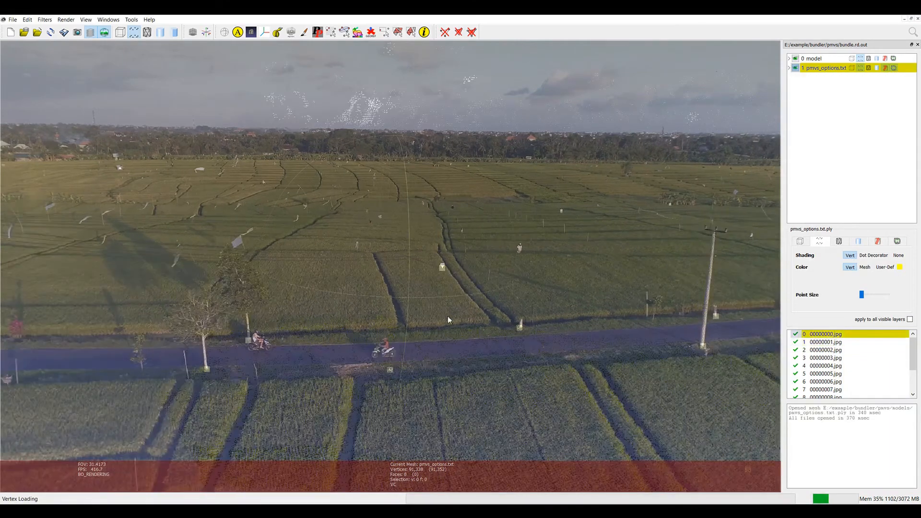
# Step: Orbit away from the camera's photo view to a level side angle on the dense point cloud
pyautogui.moveTo(862, 294); pyautogui.dragTo(886, 295)
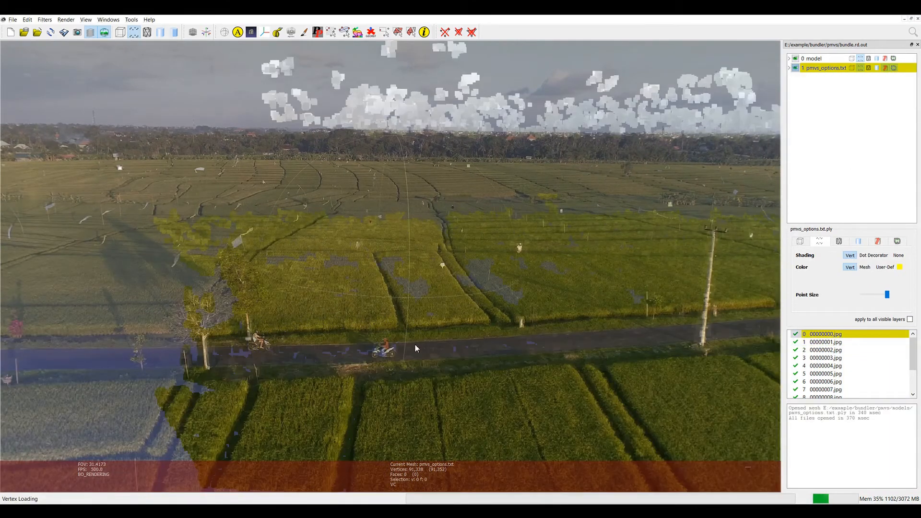
pyautogui.moveTo(415, 348); pyautogui.dragTo(452, 306)
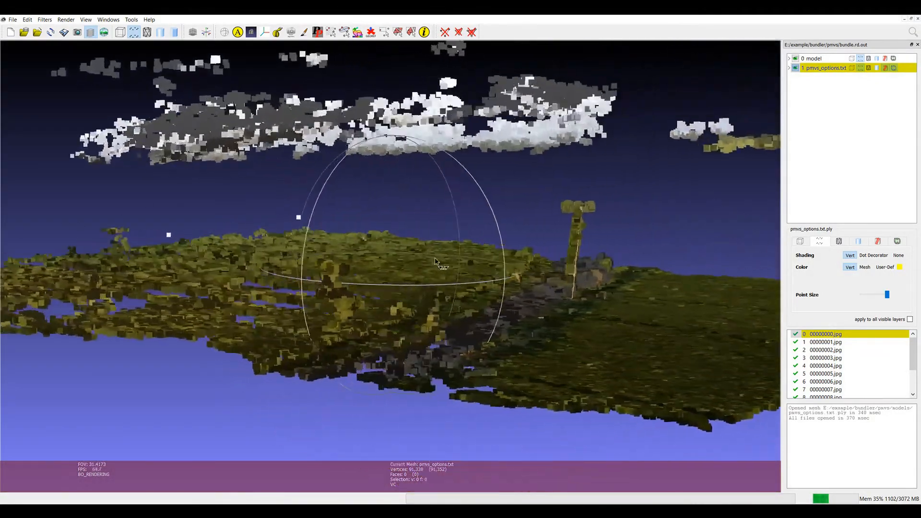
pyautogui.moveTo(440, 258); pyautogui.dragTo(358, 329)
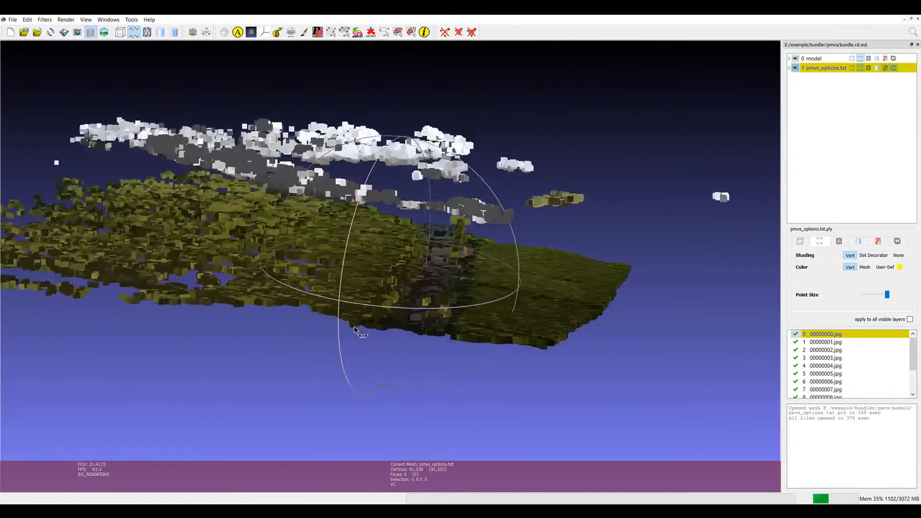
pyautogui.moveTo(355, 329); pyautogui.dragTo(426, 299)
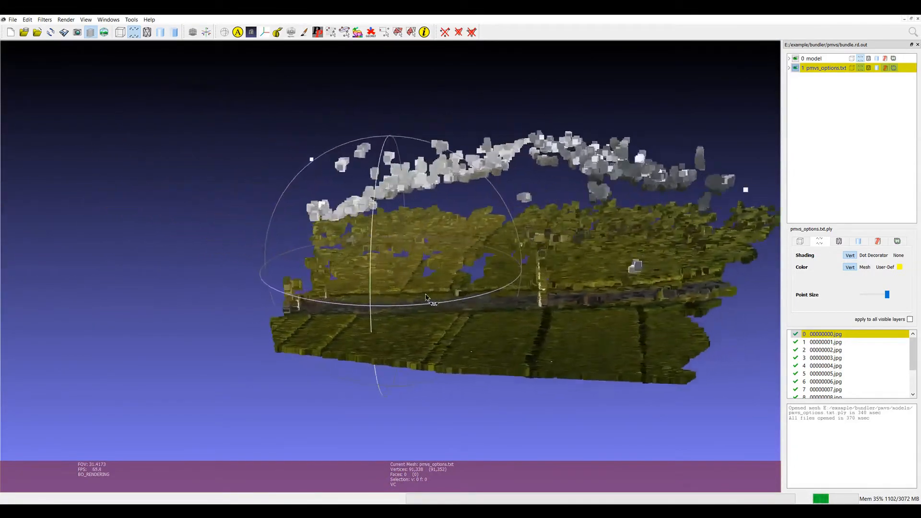
pyautogui.moveTo(425, 297); pyautogui.dragTo(363, 281)
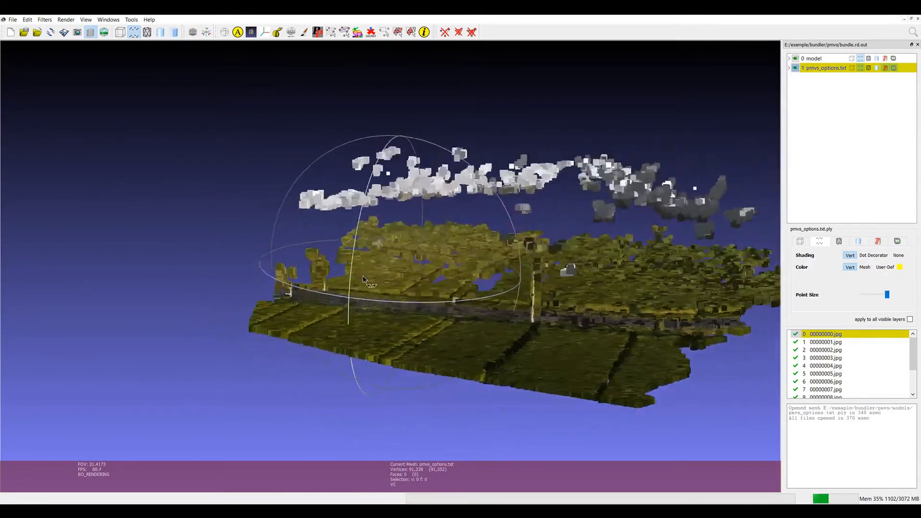
pyautogui.moveTo(364, 280); pyautogui.dragTo(382, 293)
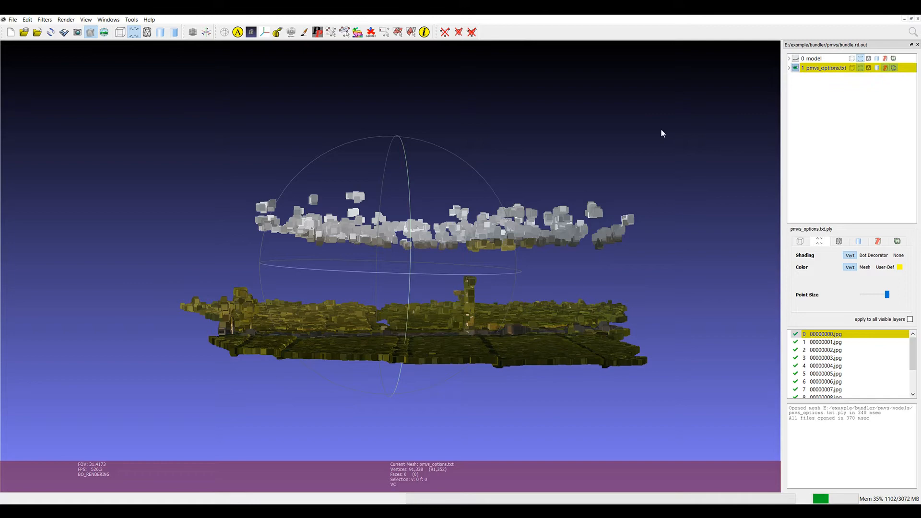
pyautogui.moveTo(662, 133); pyautogui.dragTo(429, 308)
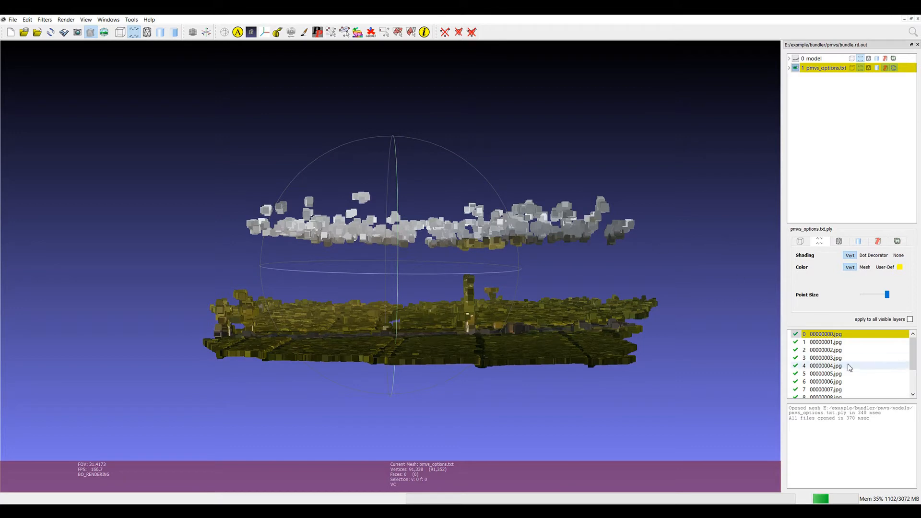
# Step: Hide the sparse model layer and begin selecting stray points in the dense cloud
pyautogui.click(824, 334)
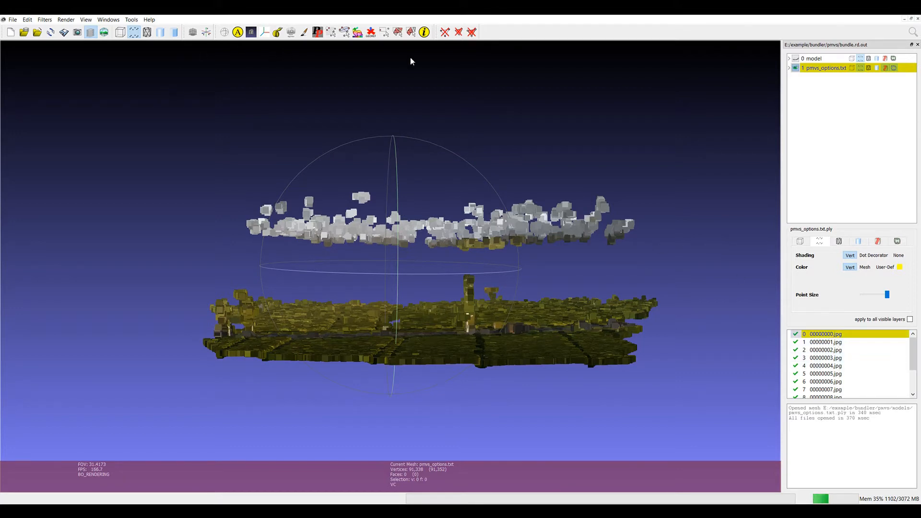
pyautogui.click(383, 31)
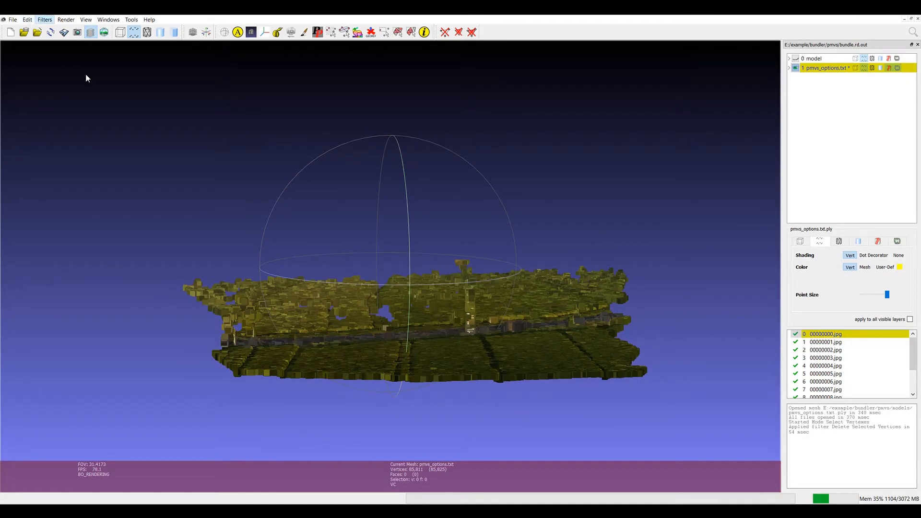
pyautogui.moveTo(239, 410)
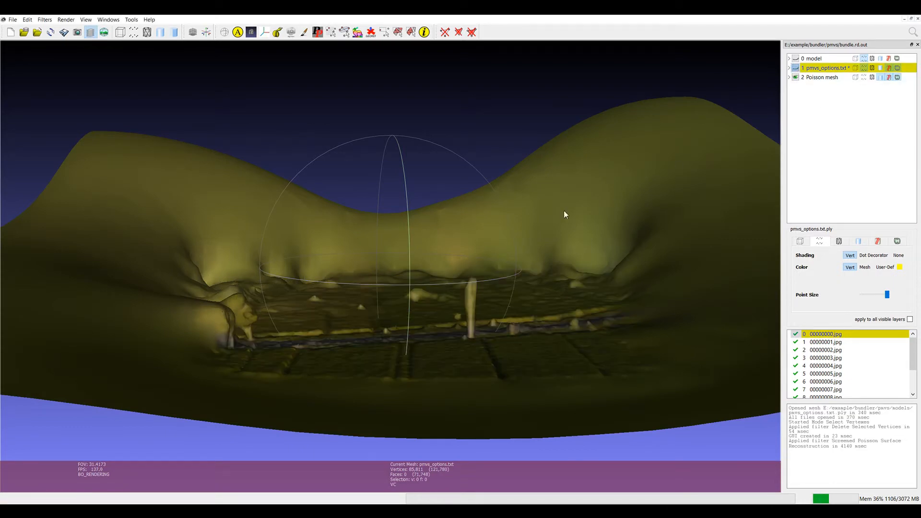
# Step: Inspect the reconstructed surface from above and make the Poisson mesh the working layer
pyautogui.moveTo(564, 214); pyautogui.dragTo(545, 276)
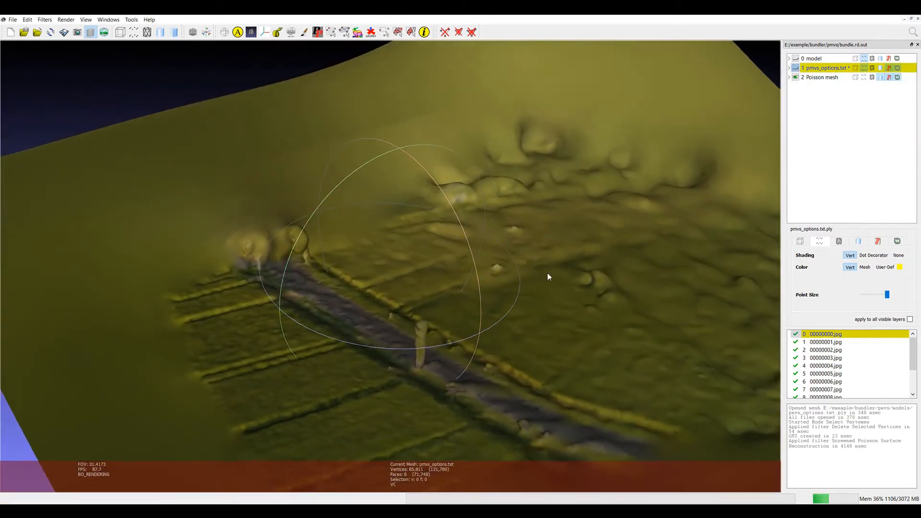
pyautogui.moveTo(546, 276); pyautogui.dragTo(398, 276)
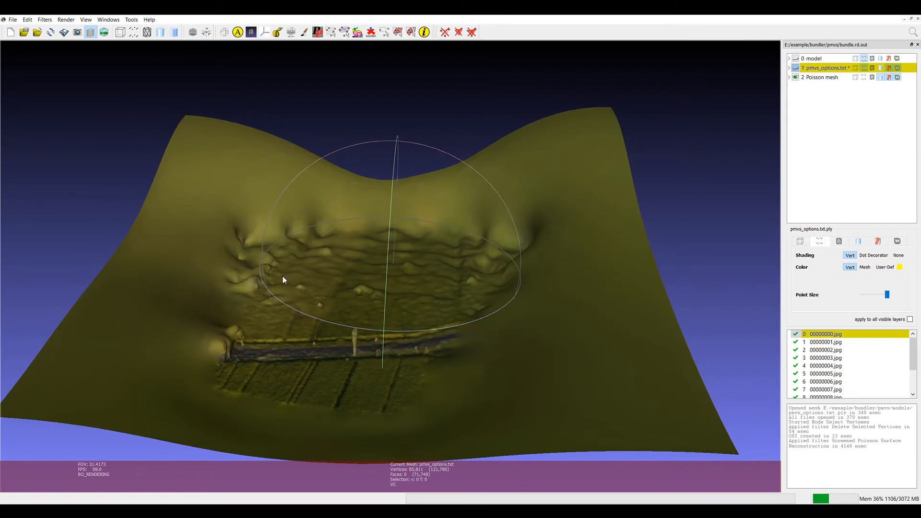
pyautogui.click(820, 76)
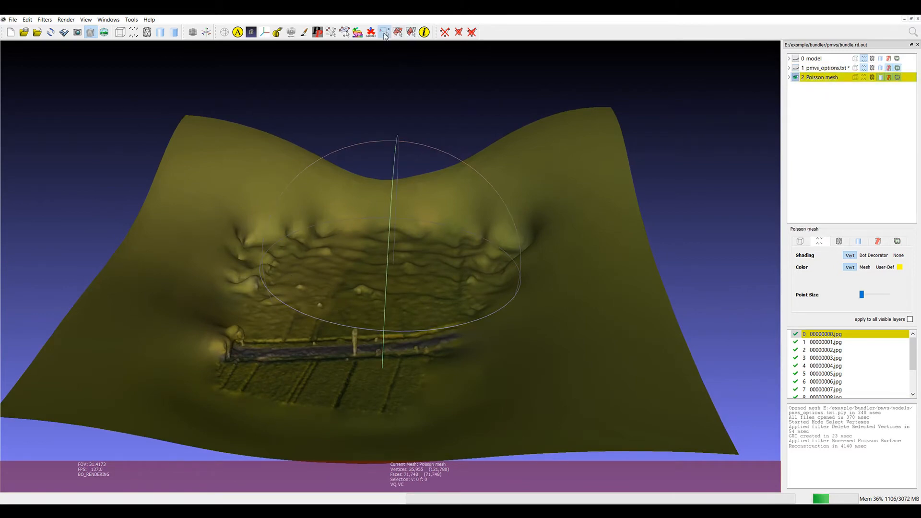
# Step: Switch to face selection to trim the Poisson mesh's outer bulging surface
pyautogui.click(382, 32)
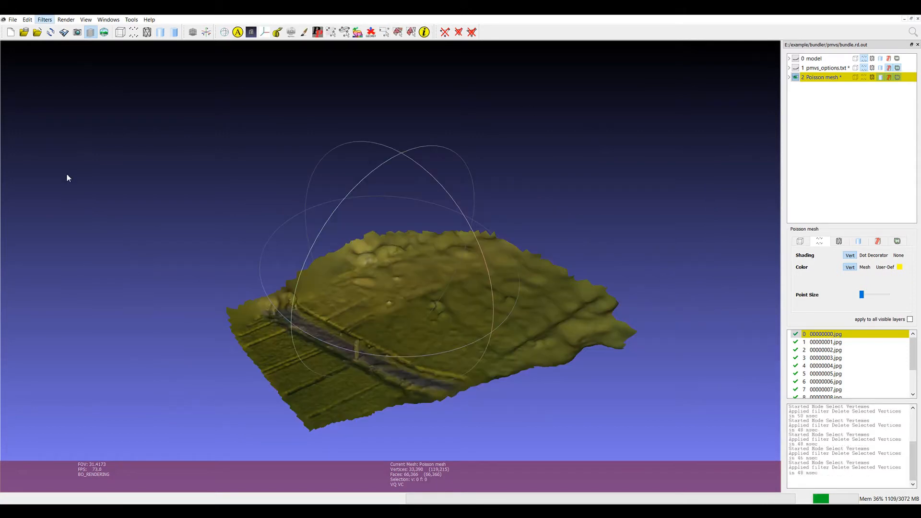
pyautogui.moveTo(253, 216)
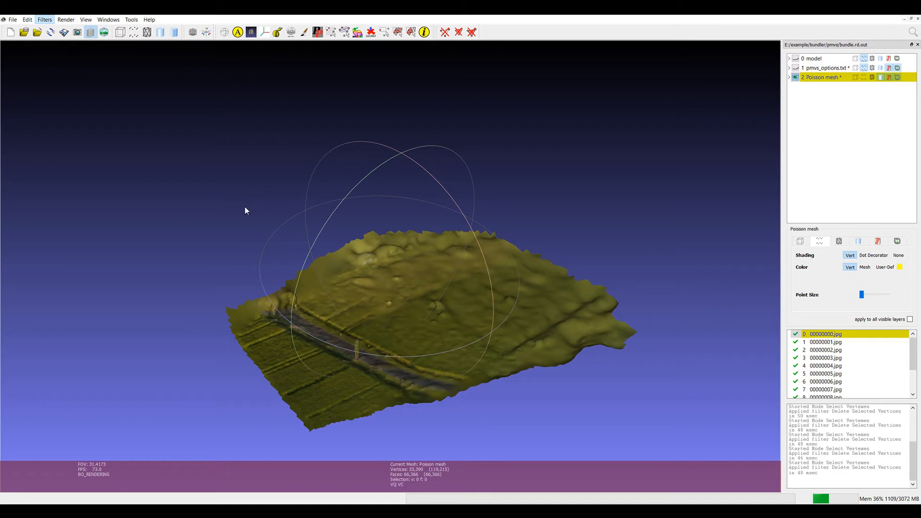
pyautogui.moveTo(240, 210)
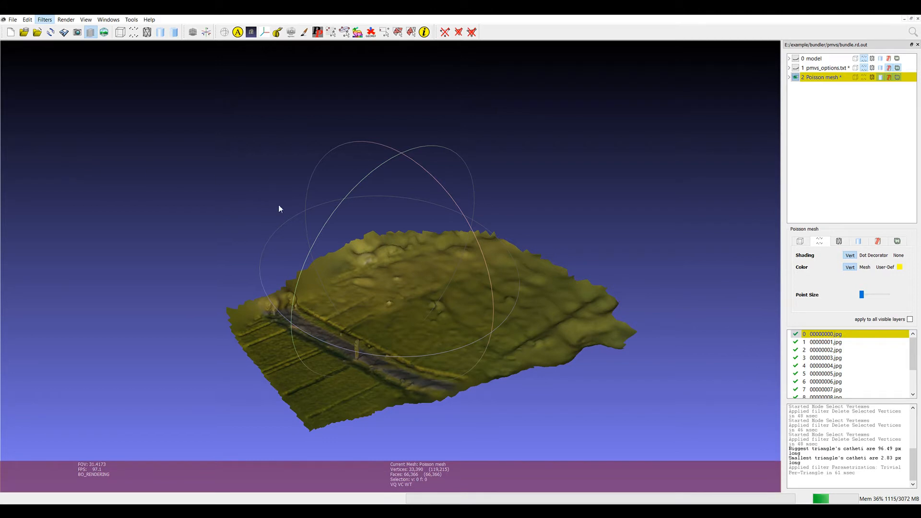
pyautogui.moveTo(285, 253)
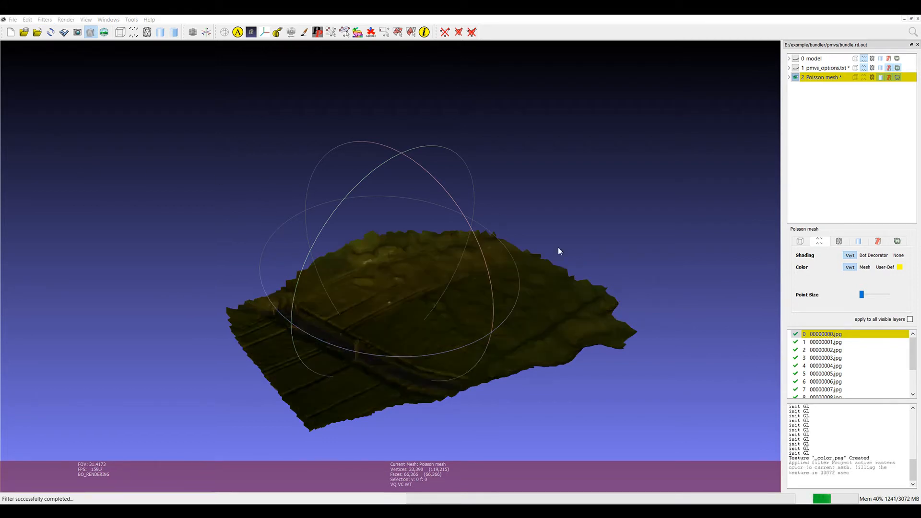
# Step: Zoom in close to check the textured rice fields on the mesh surface
pyautogui.moveTo(559, 251); pyautogui.dragTo(352, 343)
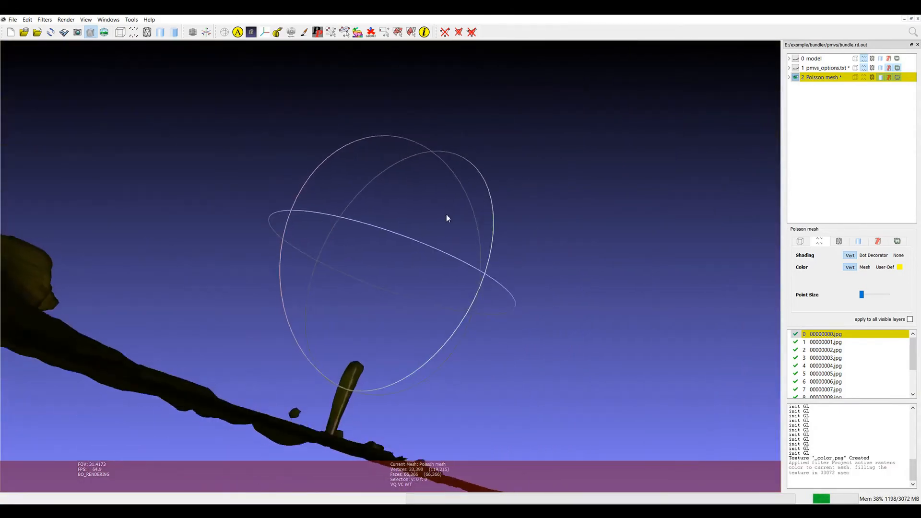
pyautogui.moveTo(446, 217); pyautogui.dragTo(403, 217)
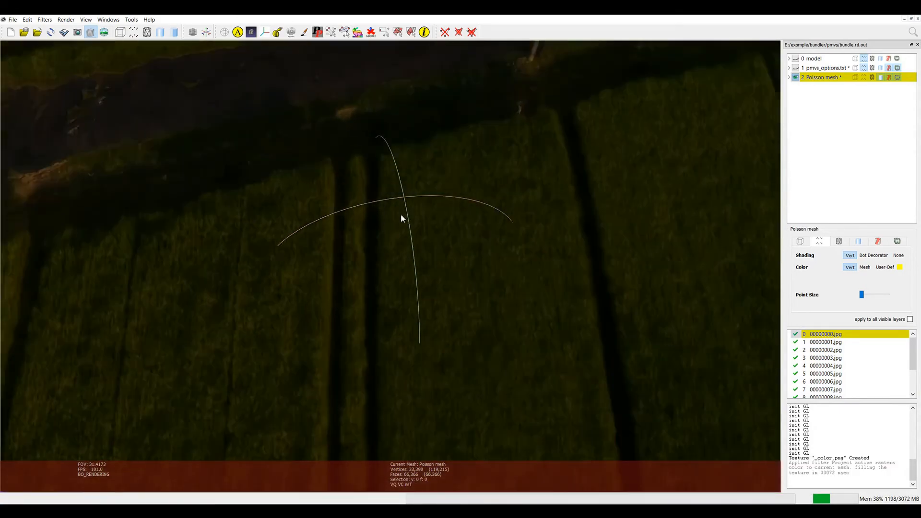
pyautogui.moveTo(402, 219); pyautogui.dragTo(411, 260)
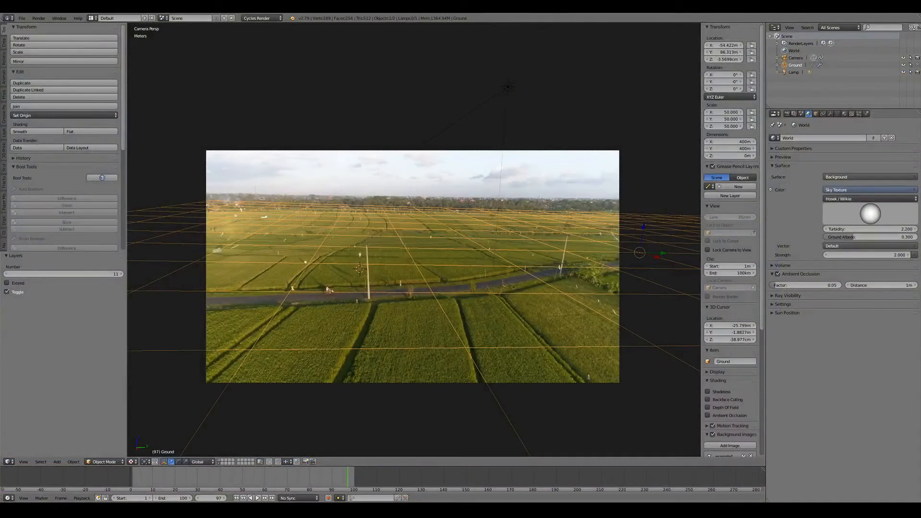
# Step: Import models.obj as Wavefront OBJ with Z Up as the up axis
pyautogui.click(22, 18)
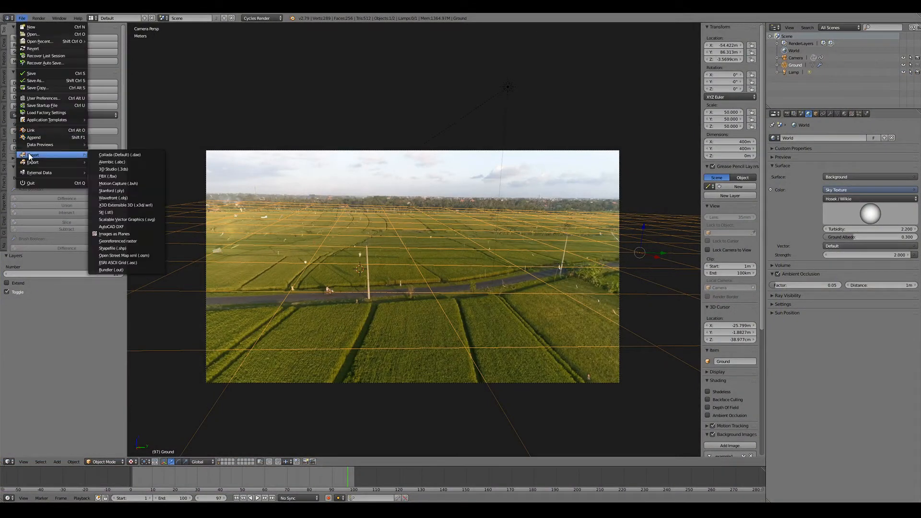
pyautogui.click(114, 198)
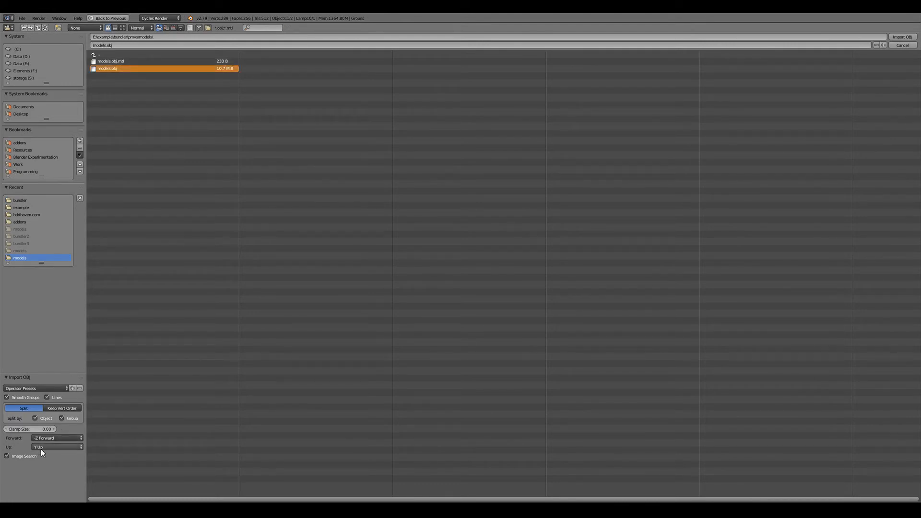
pyautogui.click(56, 446)
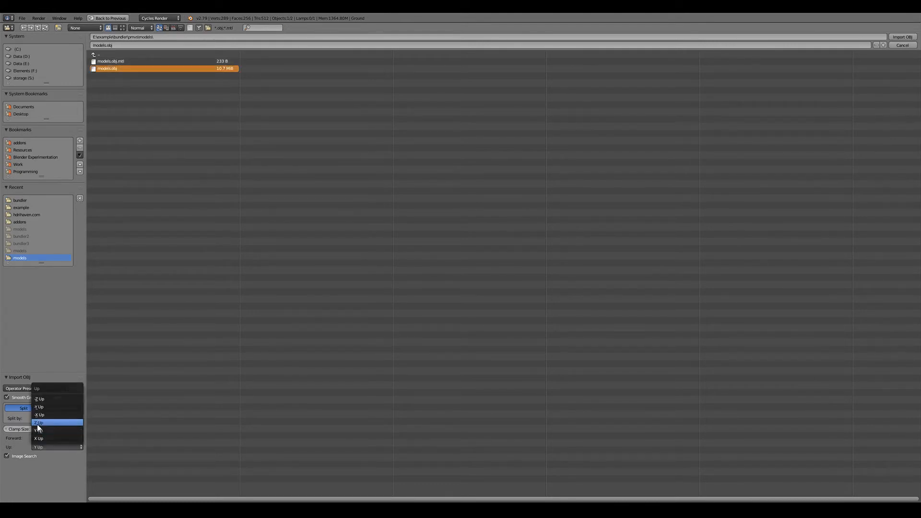
pyautogui.click(39, 422)
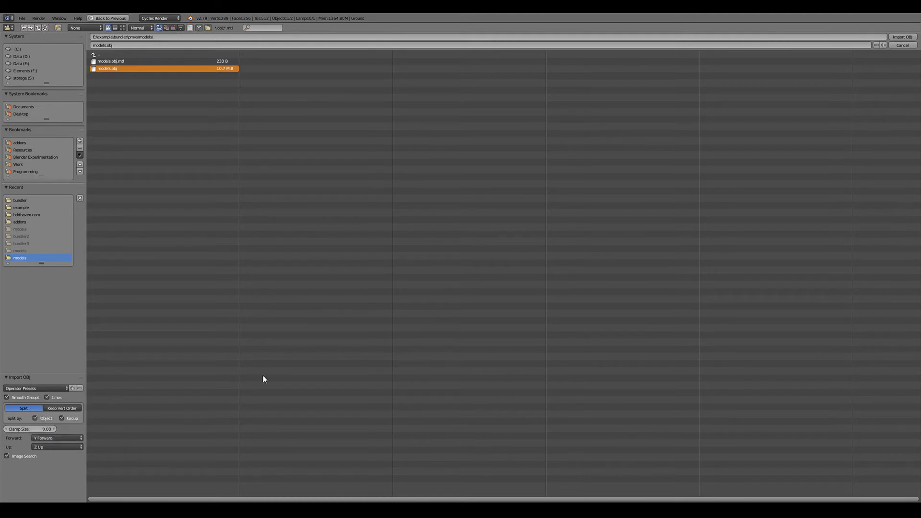
pyautogui.click(899, 36)
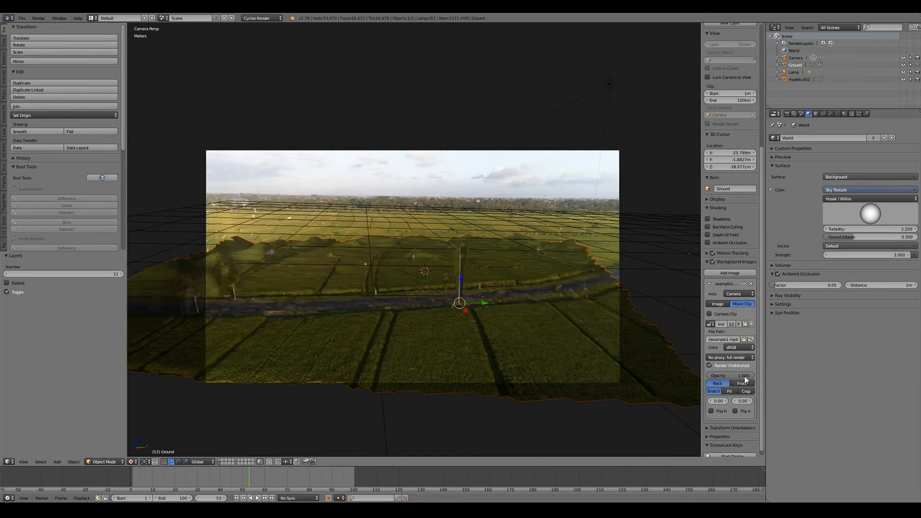
# Step: Leave the camera view and tick Shadow Catcher in the ground mesh's Cycles settings
pyautogui.moveTo(411, 264); pyautogui.dragTo(388, 303)
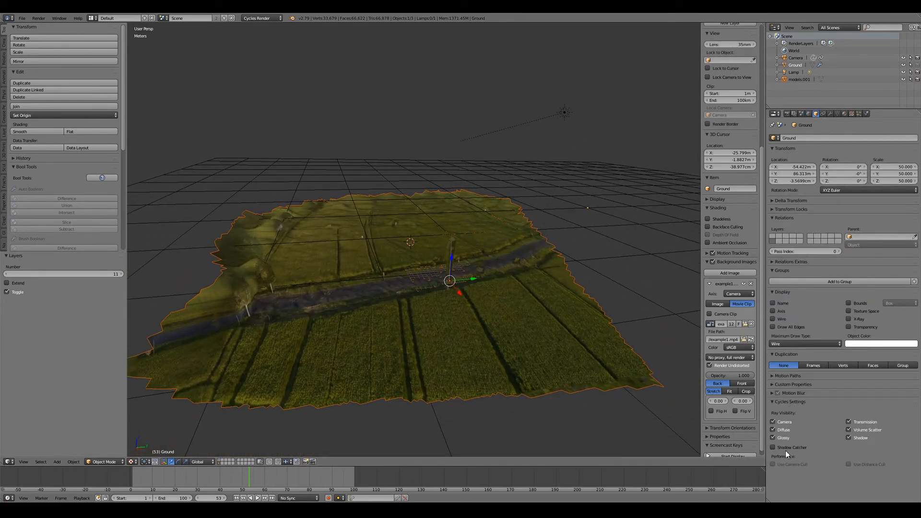
pyautogui.click(773, 447)
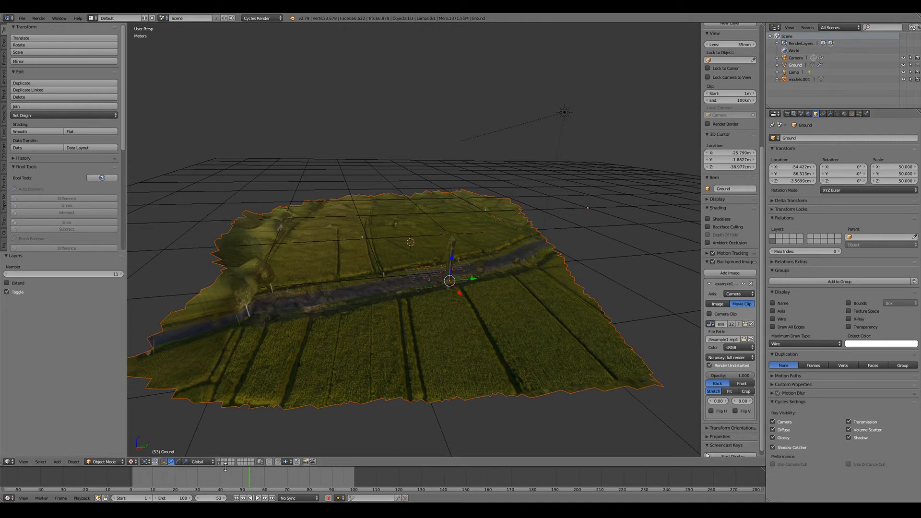
pyautogui.moveTo(221, 462)
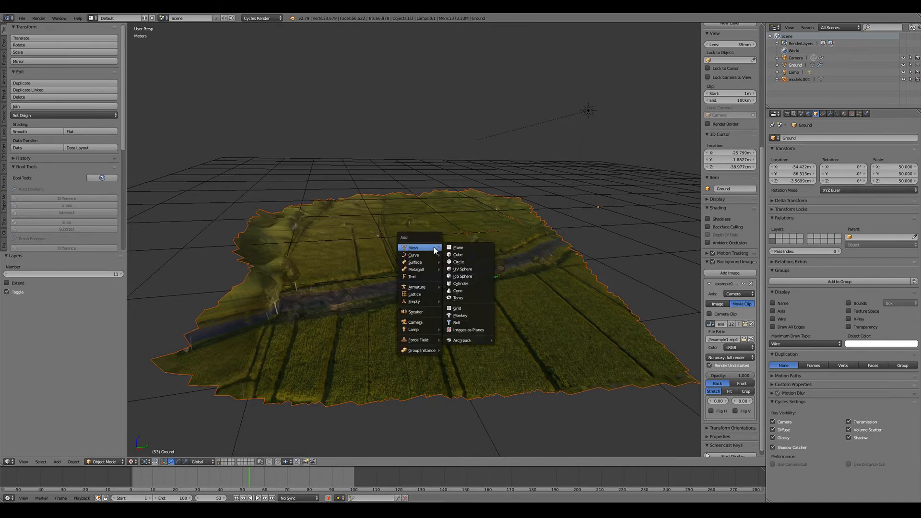
# Step: Add a UV sphere scaled by 4, raise it on Z, and give it a new Glossy BSDF material with roughness 0
pyautogui.click(461, 269)
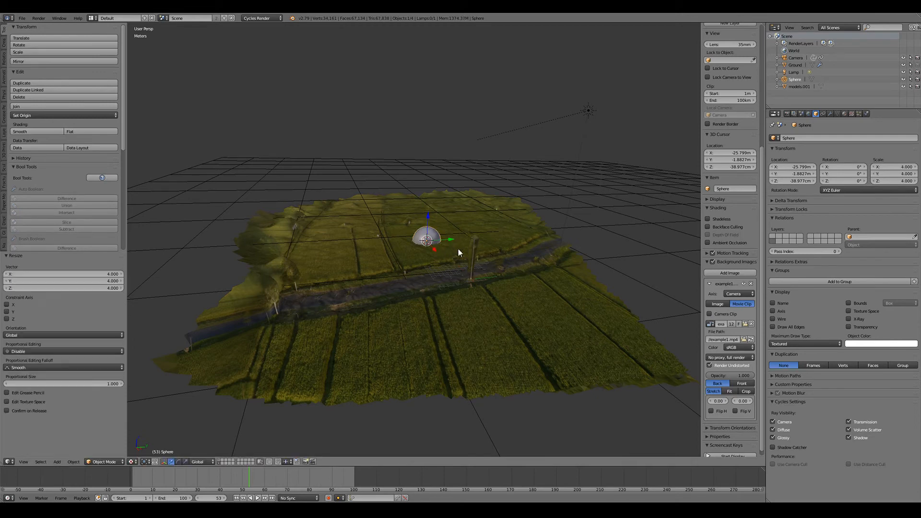
pyautogui.moveTo(426, 238); pyautogui.dragTo(425, 229)
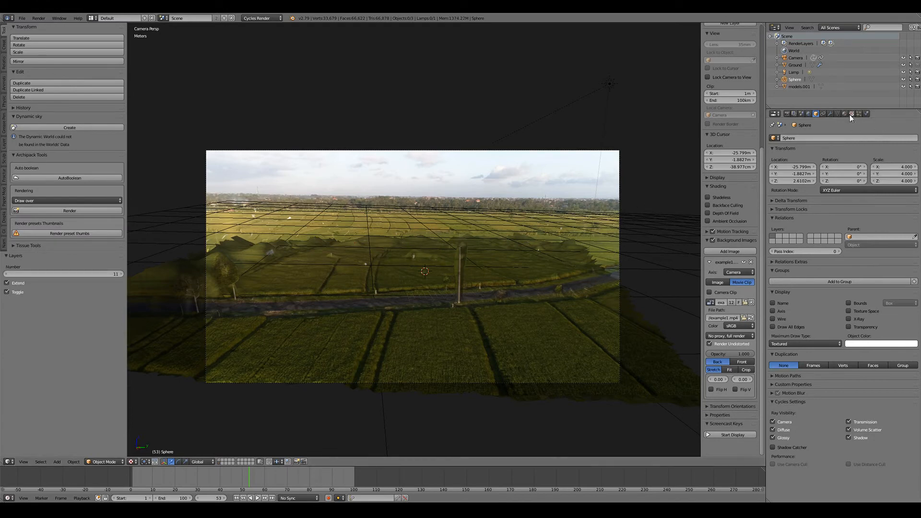
pyautogui.click(851, 113)
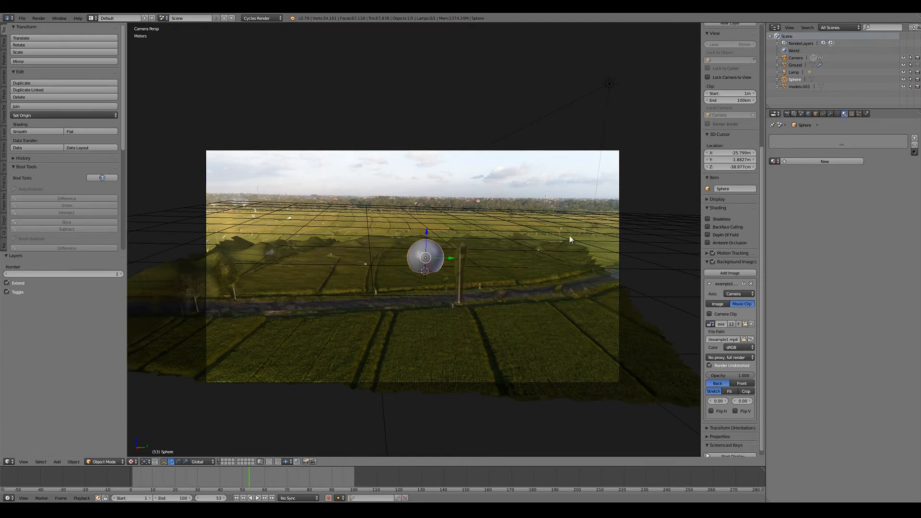
pyautogui.click(774, 161)
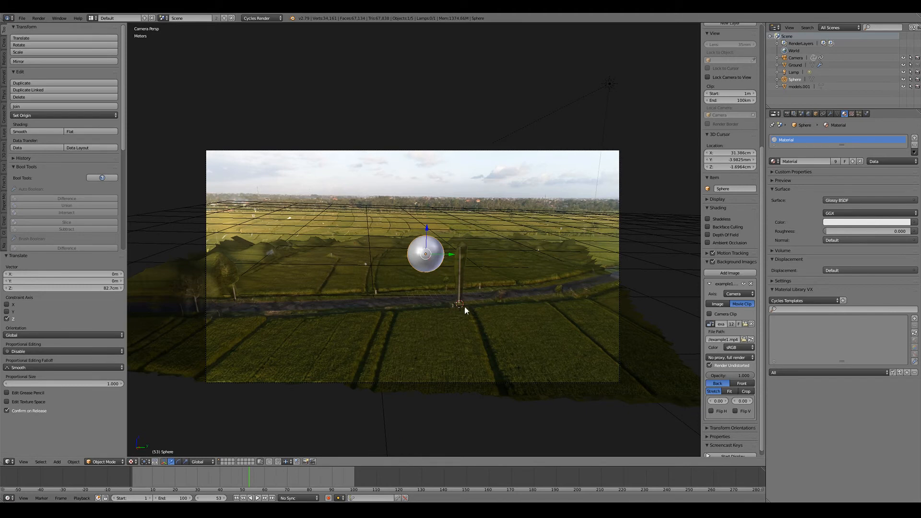
pyautogui.moveTo(464, 312)
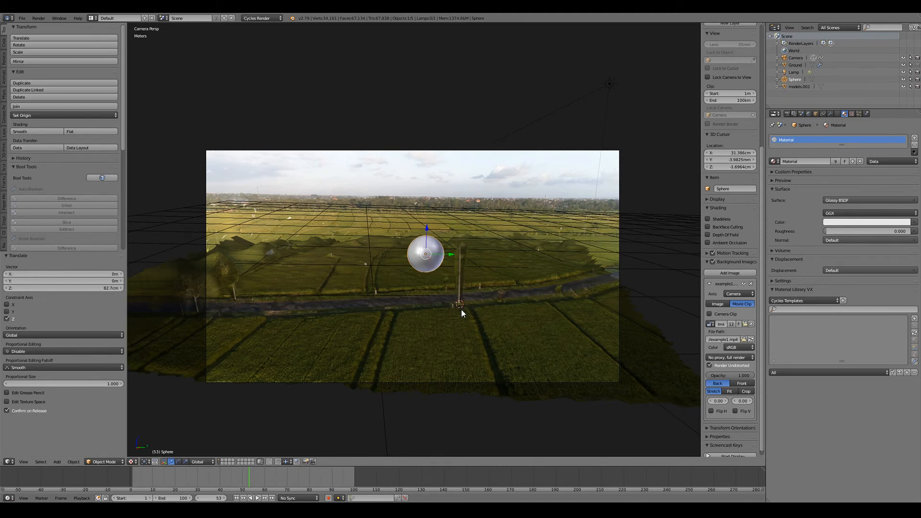
# Step: Render the current frame to check the chrome sphere composited over the drone footage
pyautogui.press('F12')
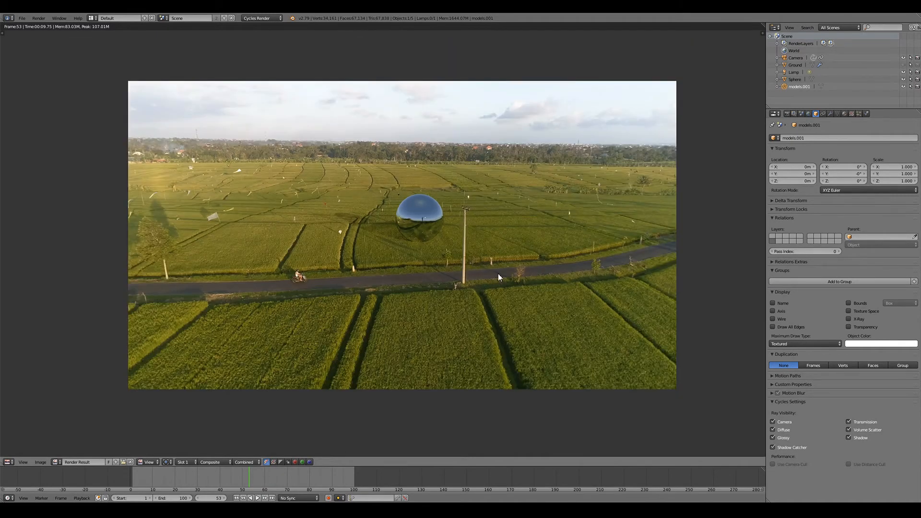
pyautogui.moveTo(638, 236)
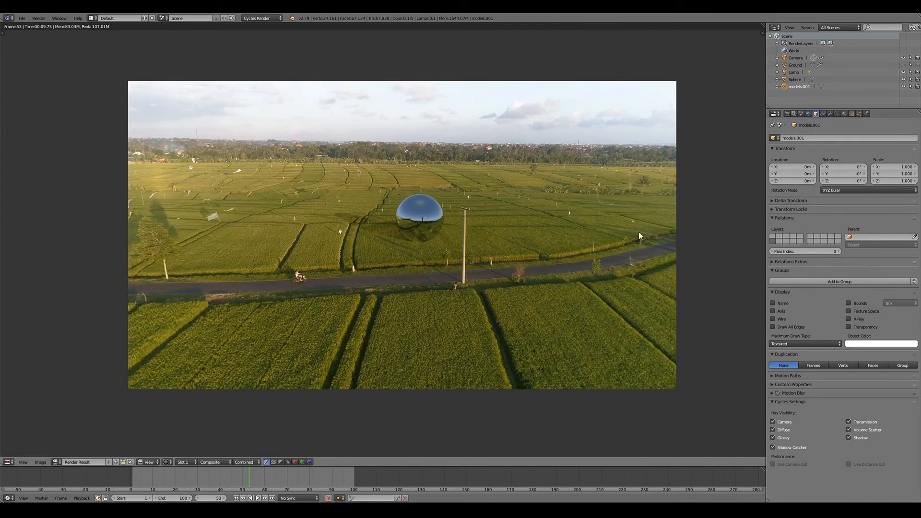
pyautogui.moveTo(401, 220)
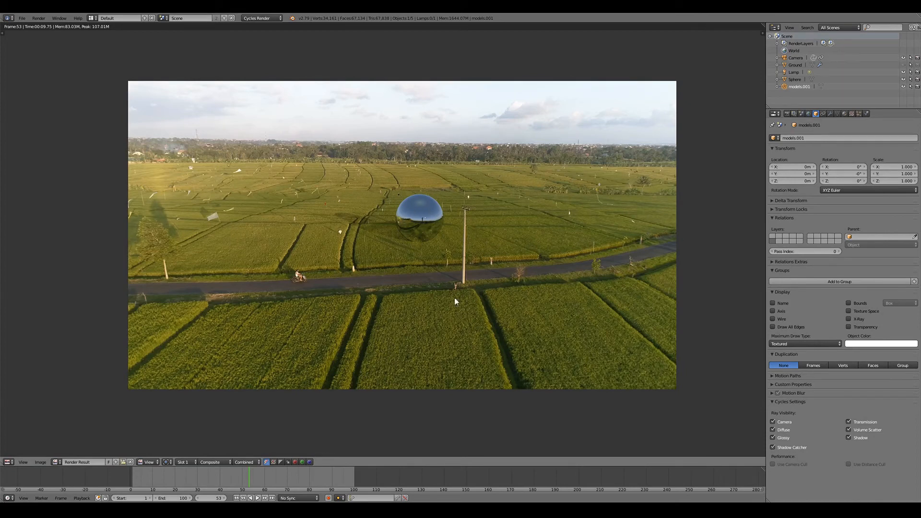
pyautogui.moveTo(690, 280)
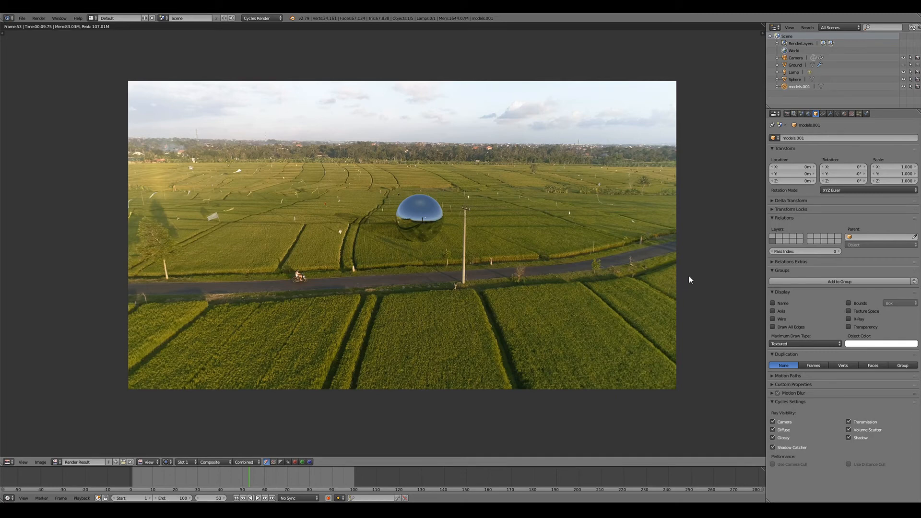
pyautogui.moveTo(689, 279)
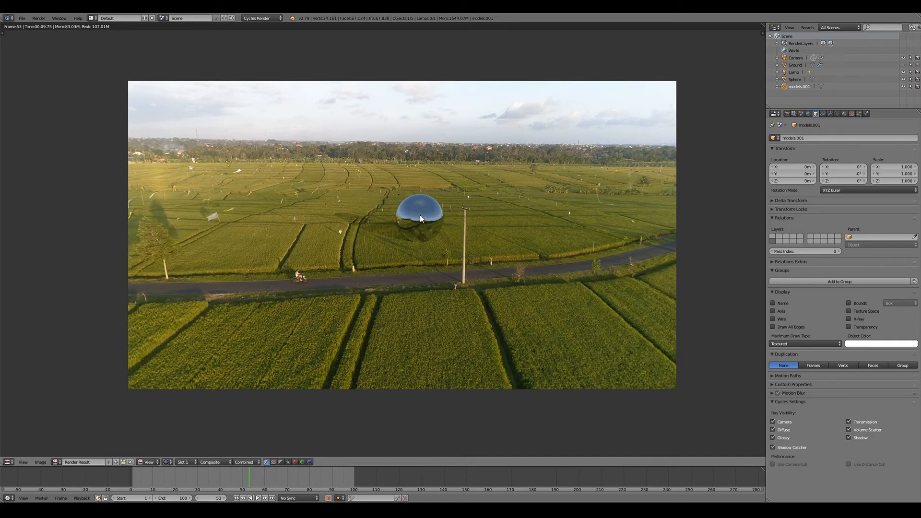
pyautogui.moveTo(420, 250)
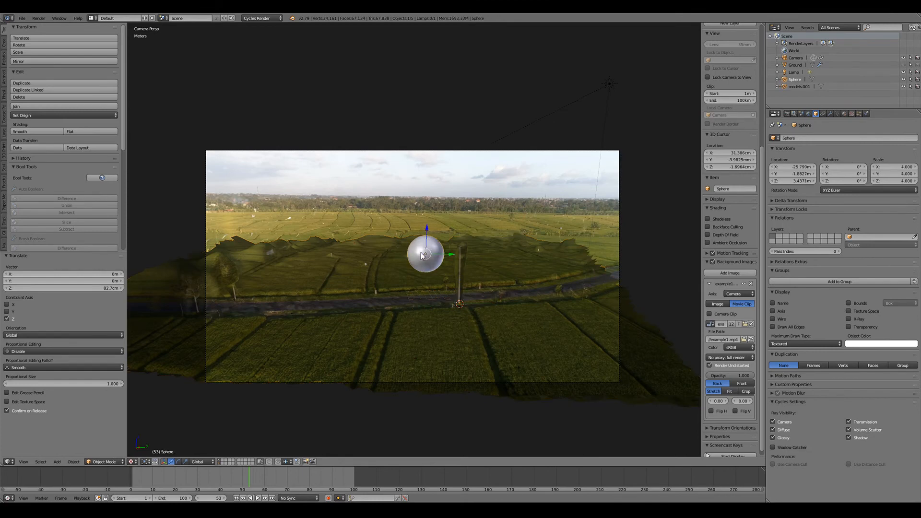
# Step: Duplicate spheres along Y into a row of seven, then add a narrow cylinder at the pole with Maximum Draw Type and X-Ray
pyautogui.moveTo(426, 253); pyautogui.dragTo(557, 253)
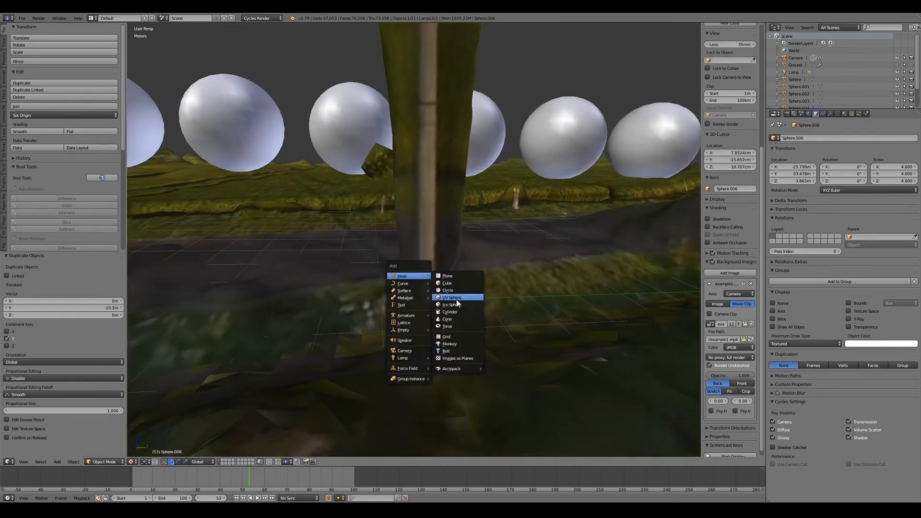
pyautogui.moveTo(449, 310)
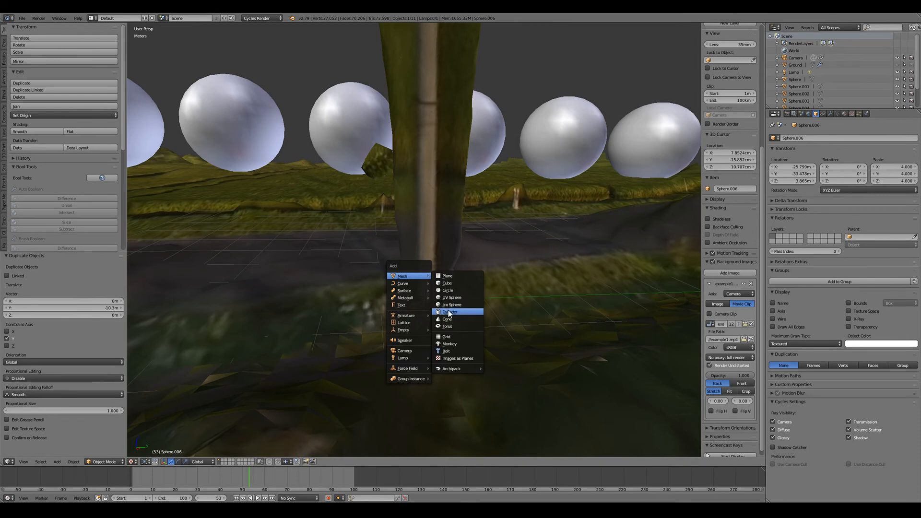
pyautogui.click(449, 311)
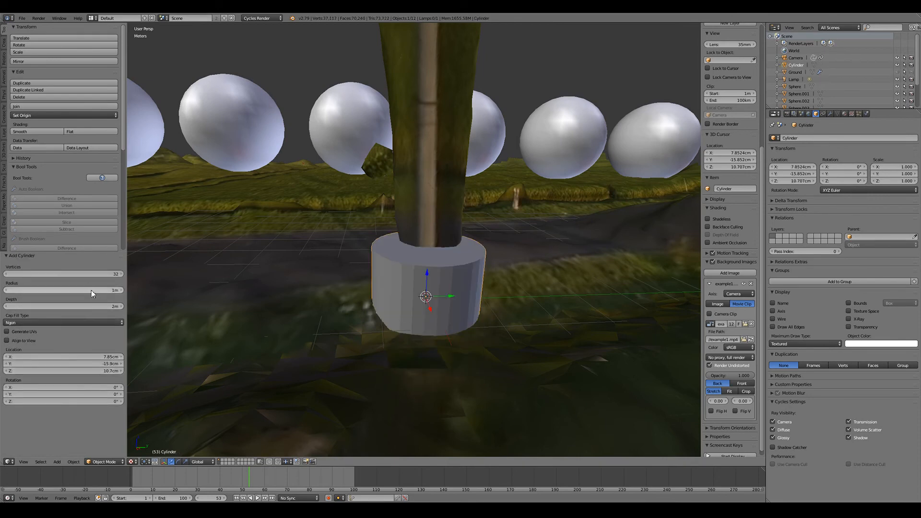
pyautogui.moveTo(91, 289); pyautogui.dragTo(92, 289)
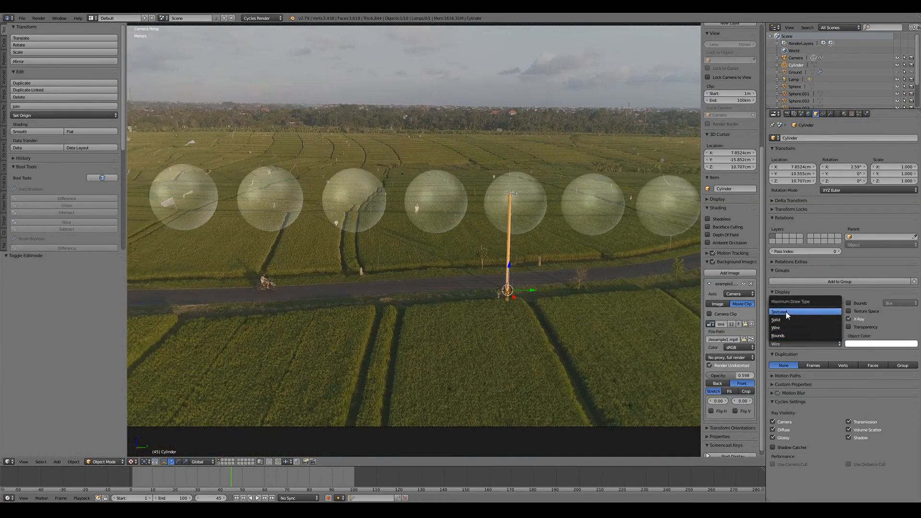
pyautogui.click(779, 311)
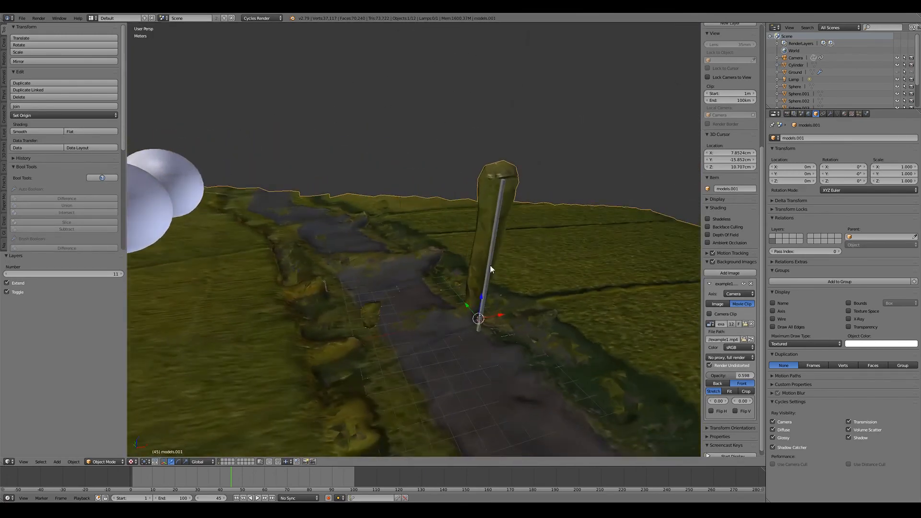
# Step: Delete the lumpy pole vertices from the ground mesh in Edit Mode and return to Object Mode
pyautogui.press('Tab')
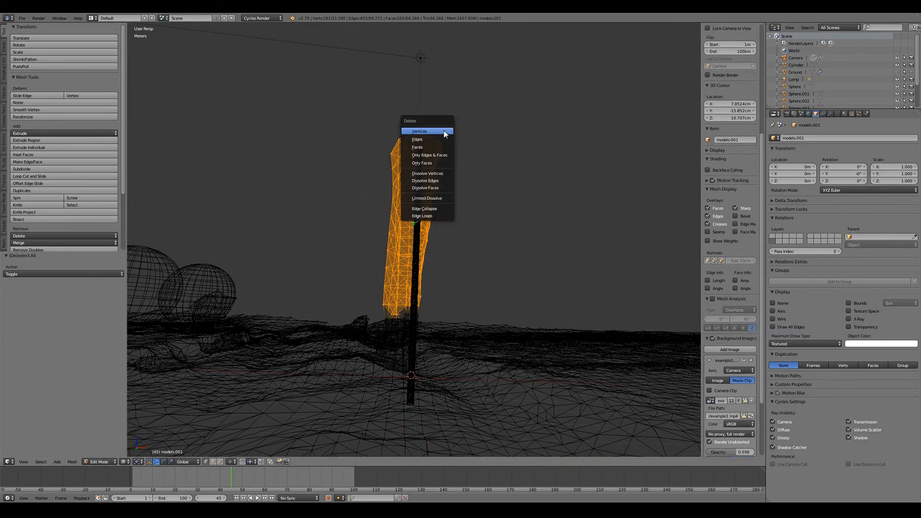
pyautogui.click(419, 131)
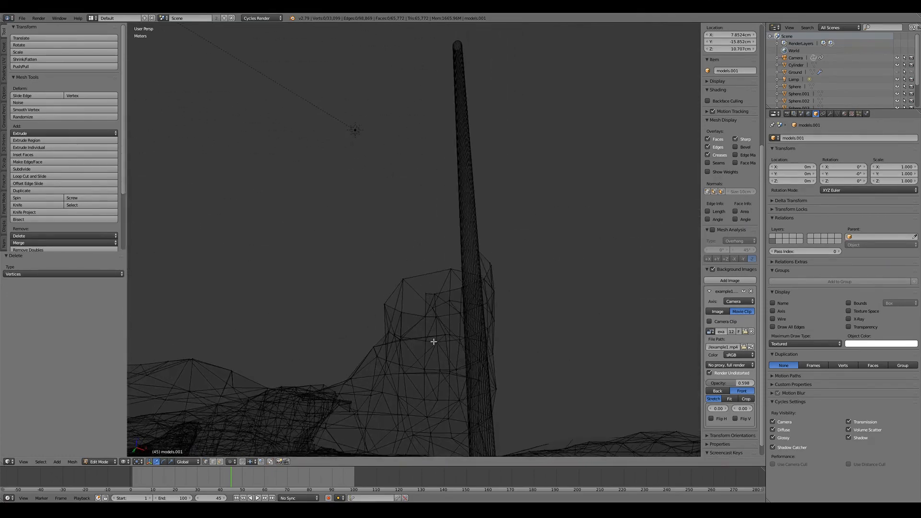
pyautogui.moveTo(434, 341); pyautogui.dragTo(514, 294)
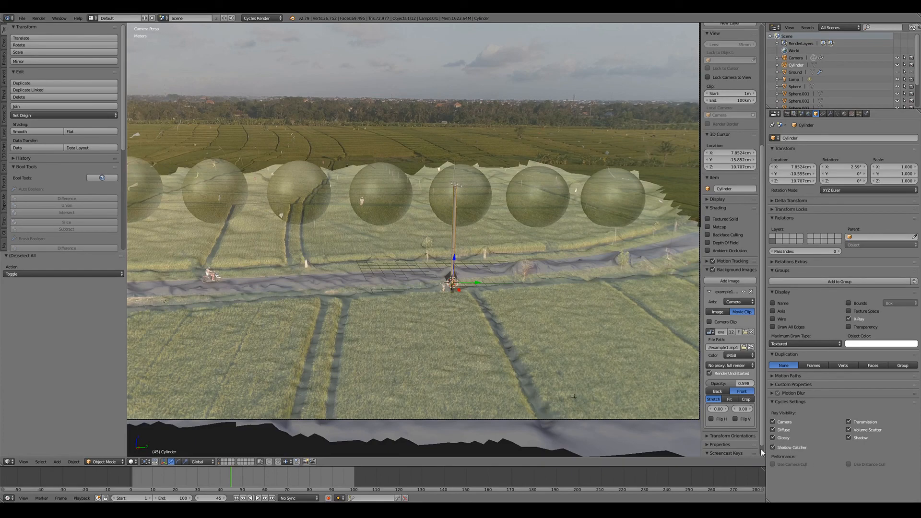
# Step: Render the frame with the seven chrome spheres and cylinder pole over the footage
pyautogui.press('F12')
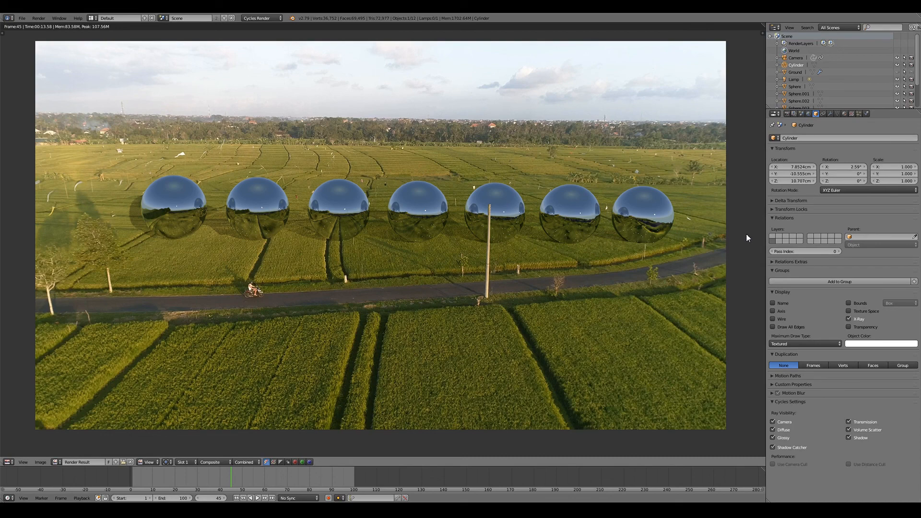
pyautogui.moveTo(747, 268)
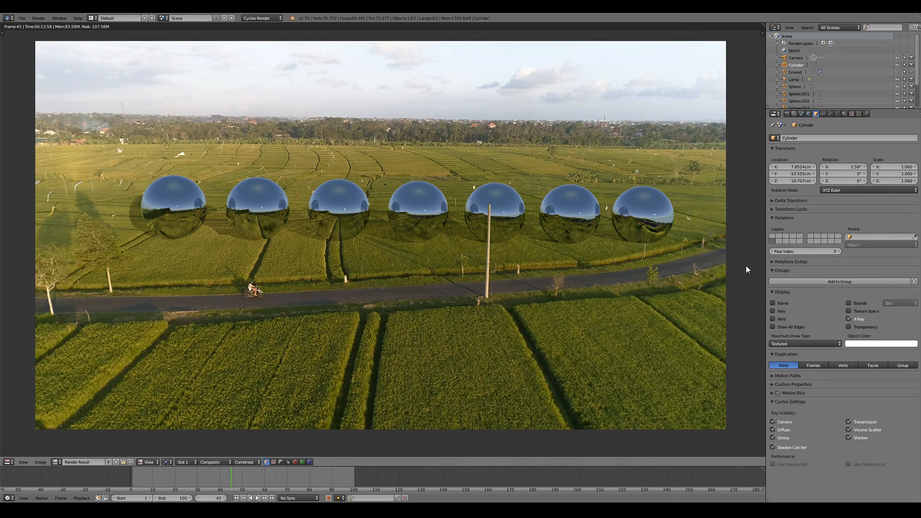